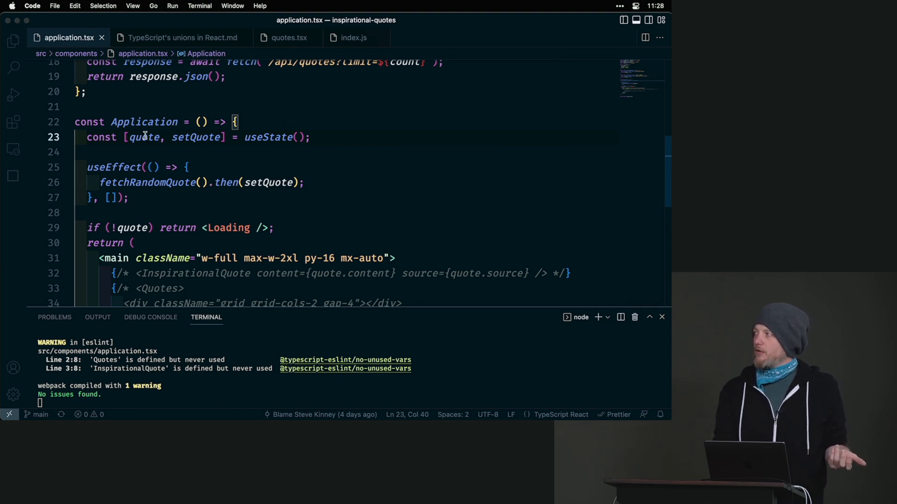
# Give the quote state an object default with content: '' and source fields
pyautogui.click(147, 137)
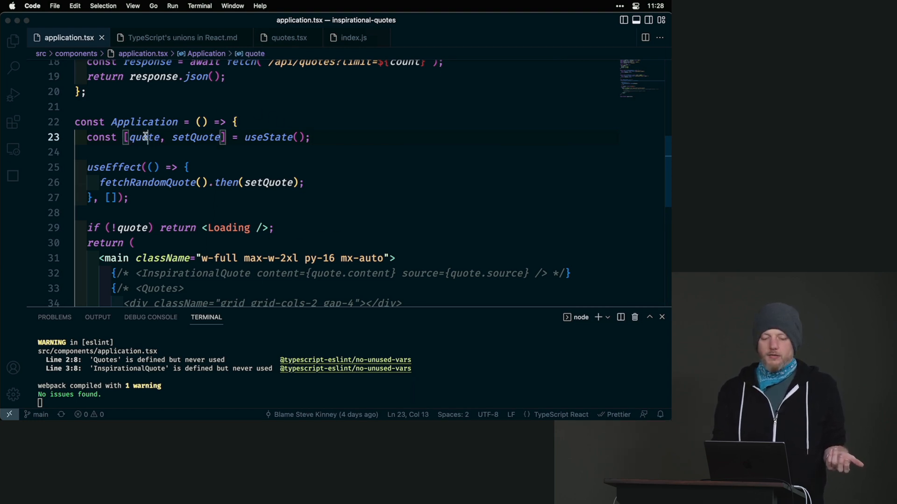
pyautogui.moveTo(145, 138)
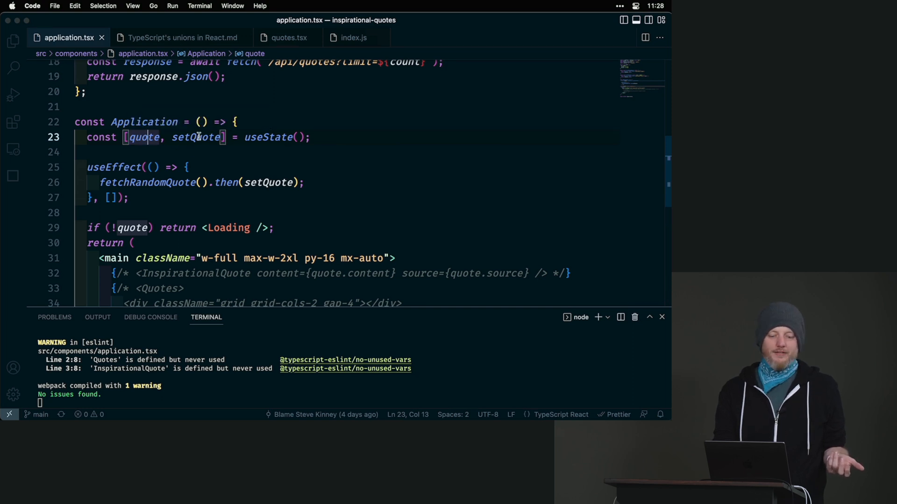
pyautogui.moveTo(197, 137)
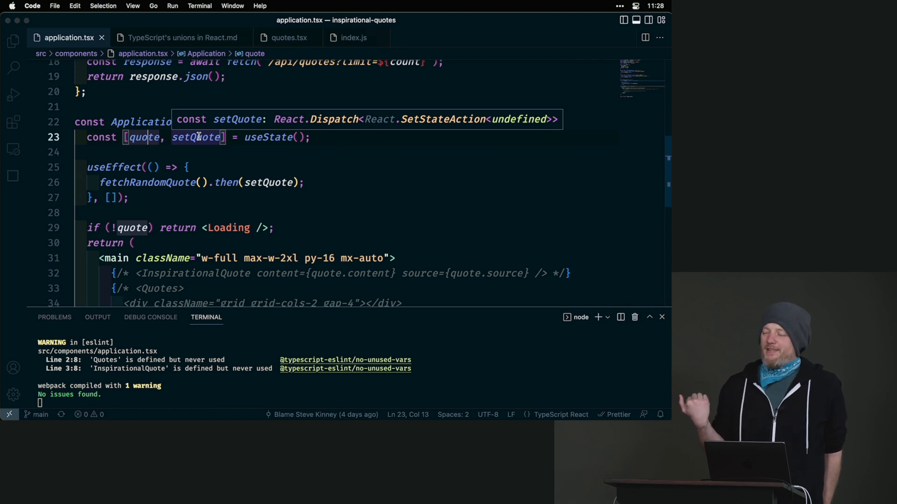
pyautogui.moveTo(229, 245)
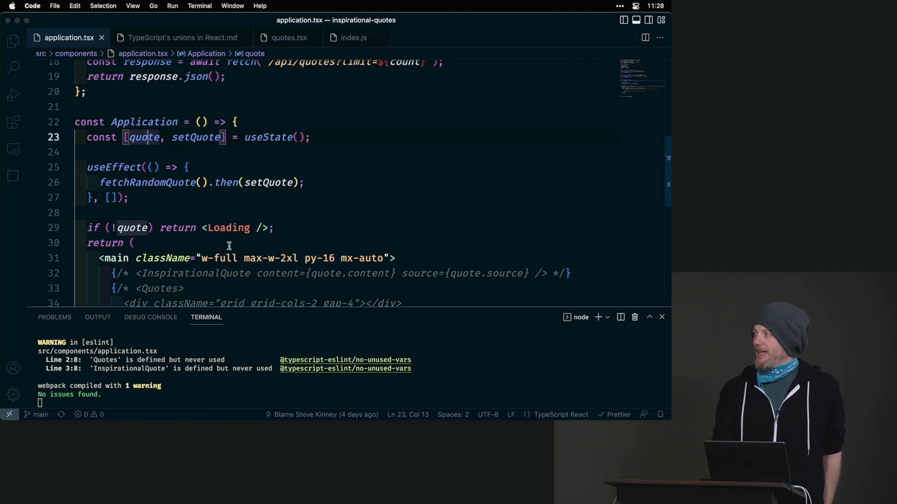
pyautogui.scroll(-3)
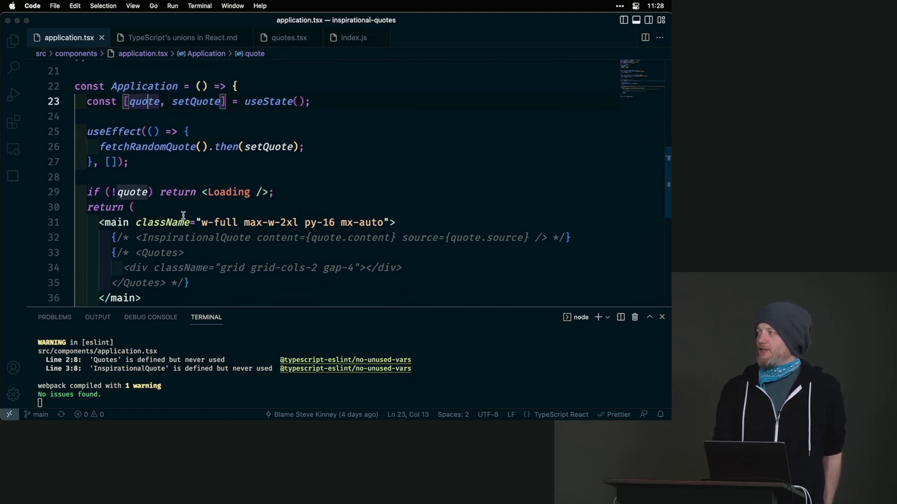
pyautogui.moveTo(133, 193)
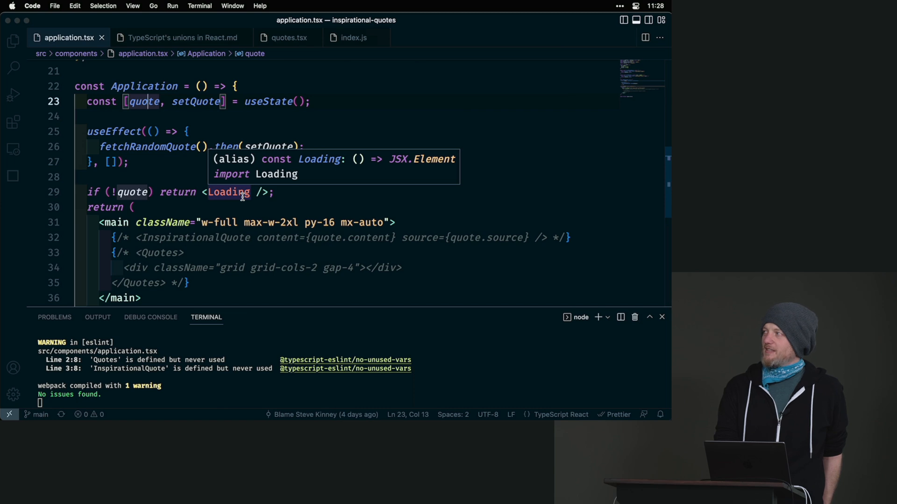
pyautogui.moveTo(178, 260)
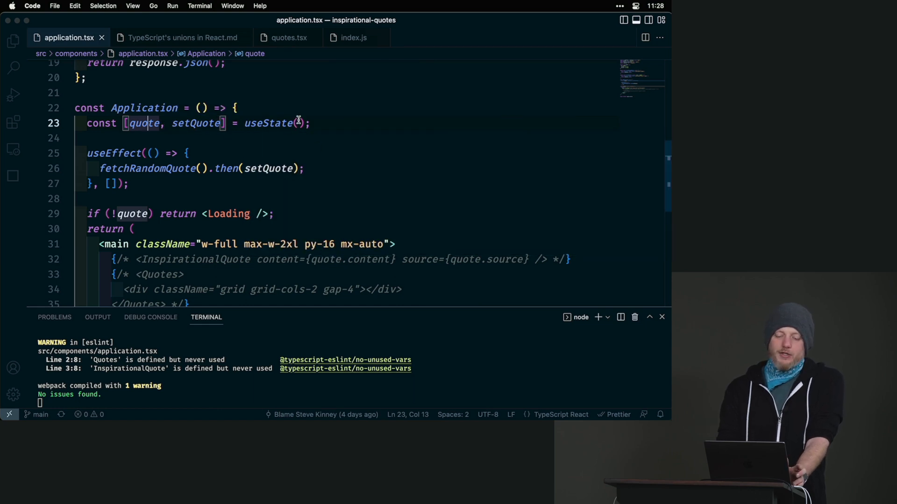
pyautogui.write('{}')
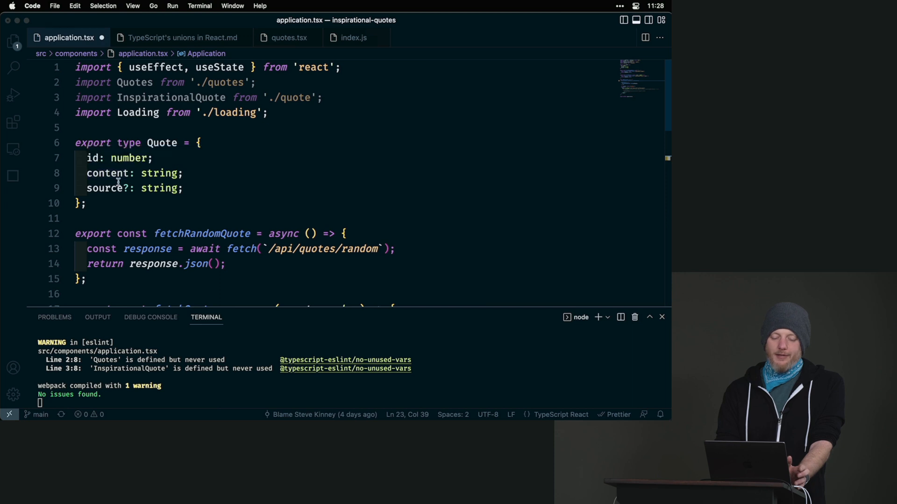
pyautogui.scroll(-3)
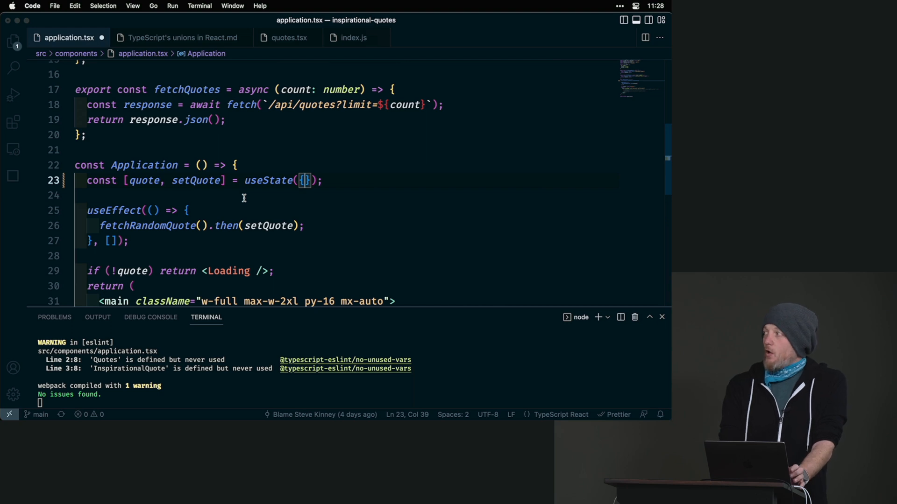
pyautogui.write('" "')
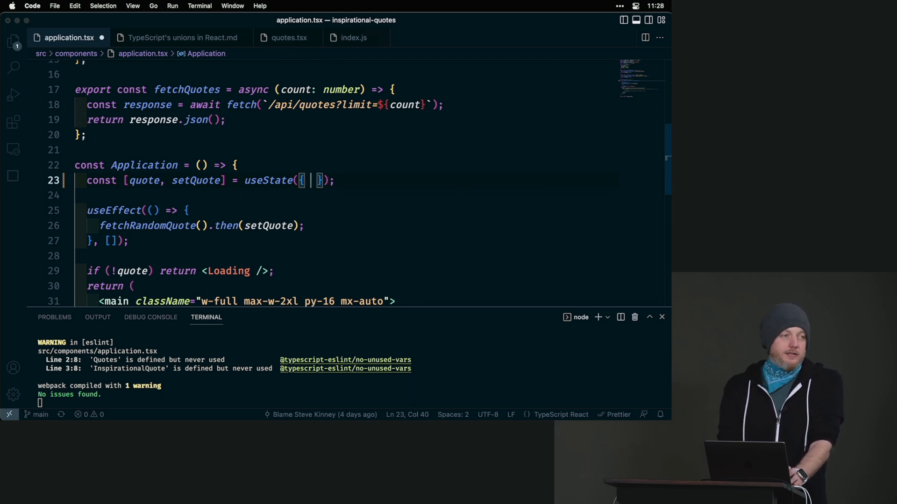
pyautogui.write('coi')
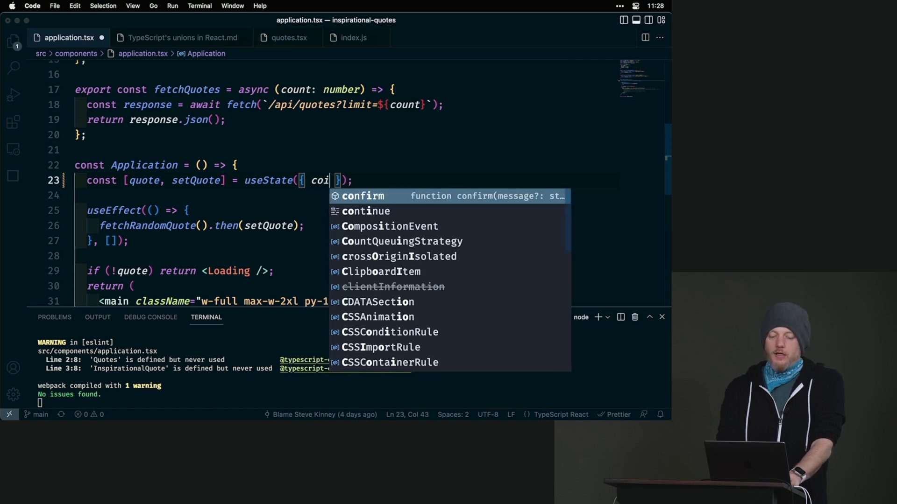
pyautogui.write('t')
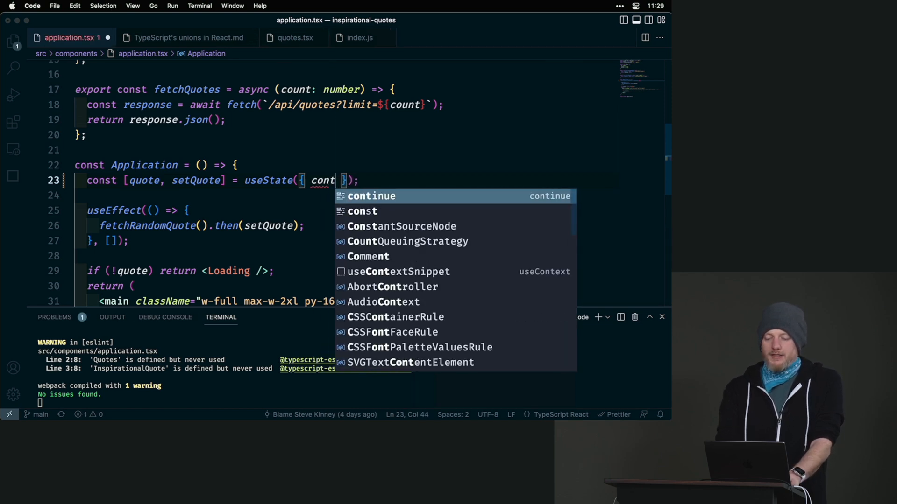
pyautogui.write("ent: '',")
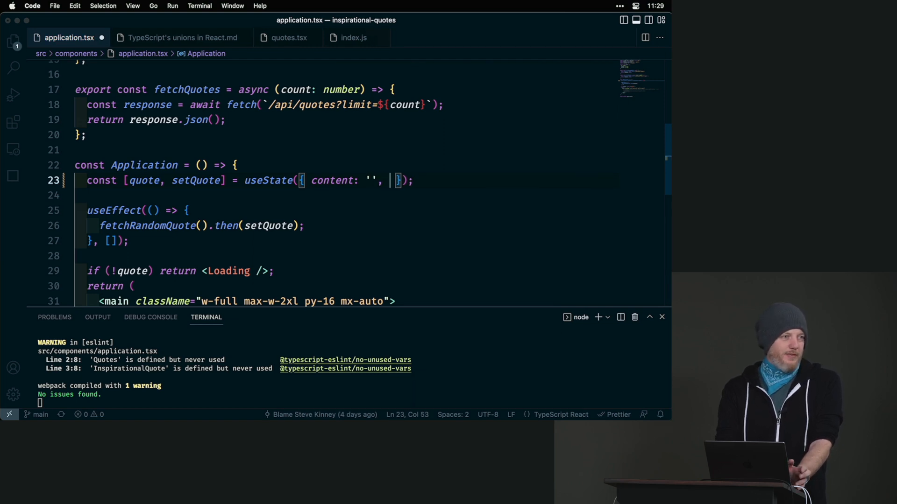
pyautogui.write("source: '")
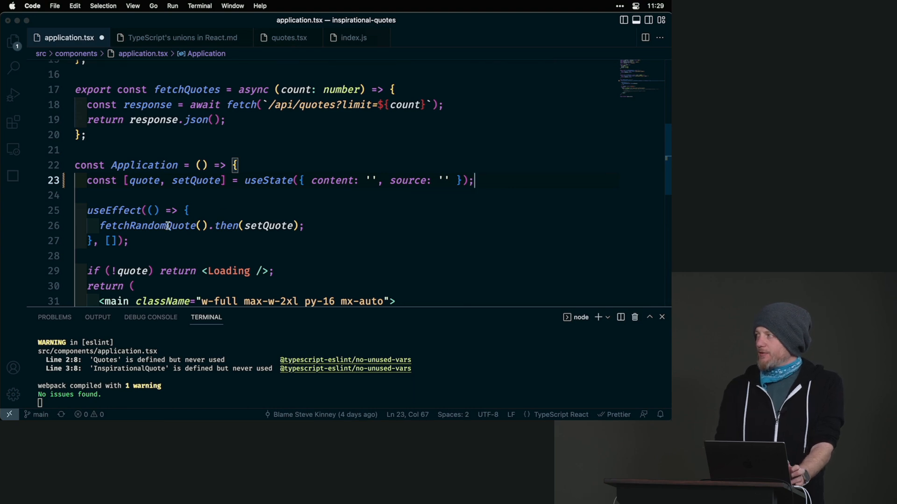
# Type the useState call with the generic <Quote | undefined>
pyautogui.doubleClick(133, 271)
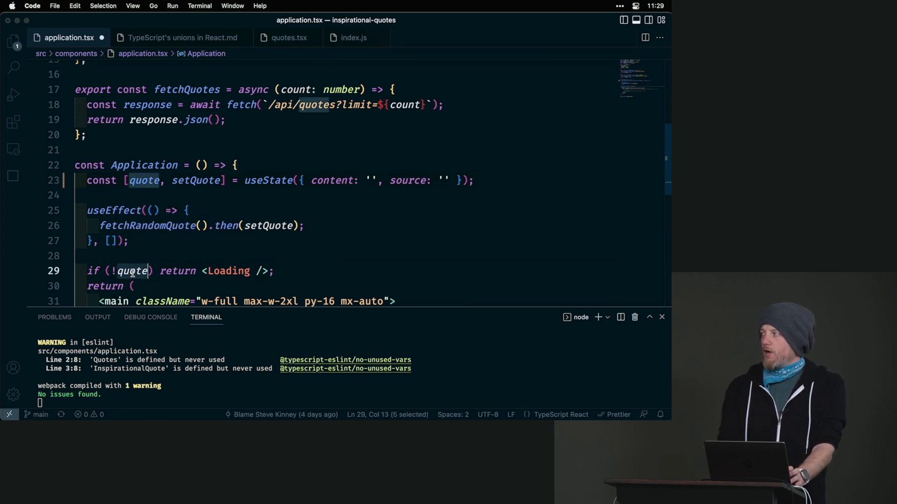
pyautogui.press('cmd+a')
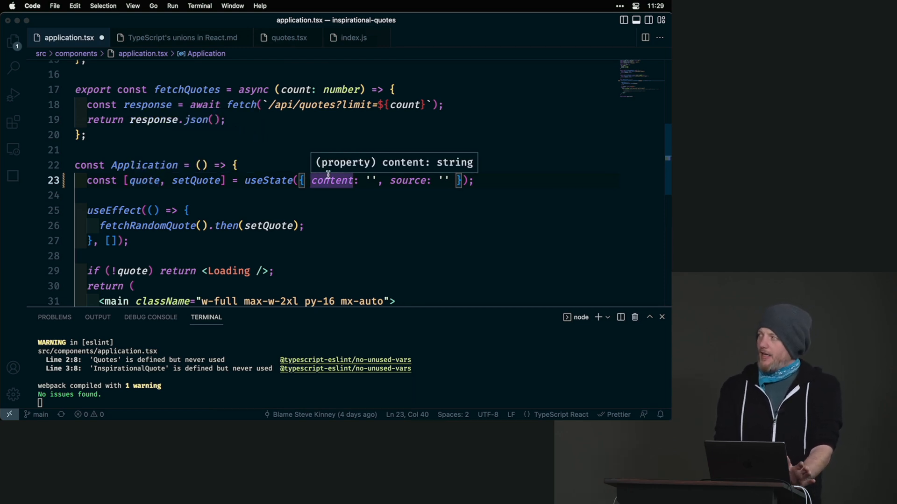
pyautogui.moveTo(482, 167)
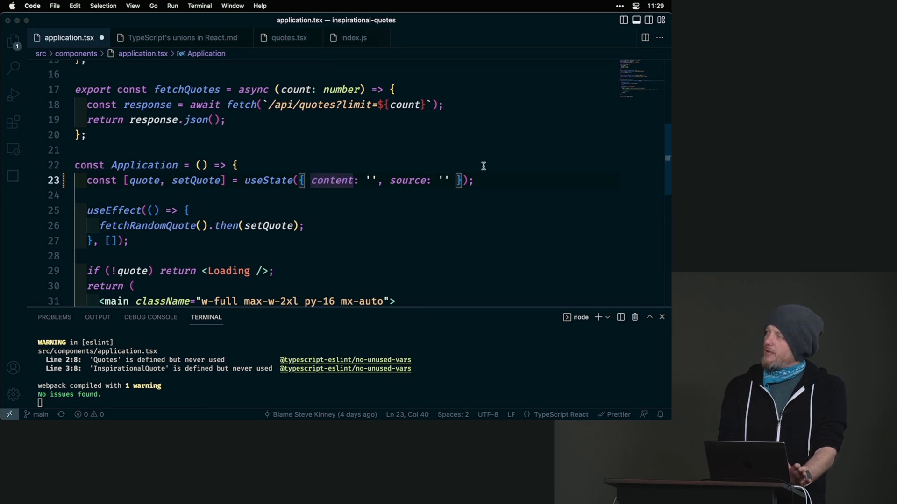
pyautogui.moveTo(486, 176)
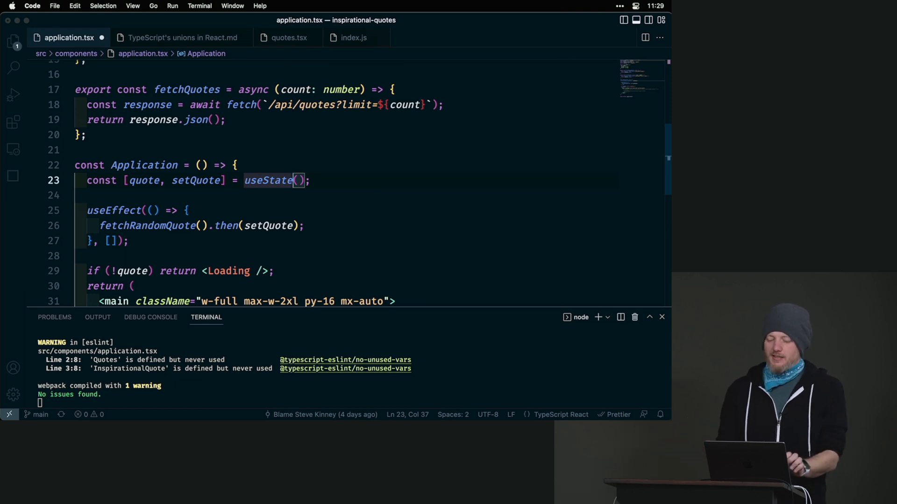
pyautogui.write('<>')
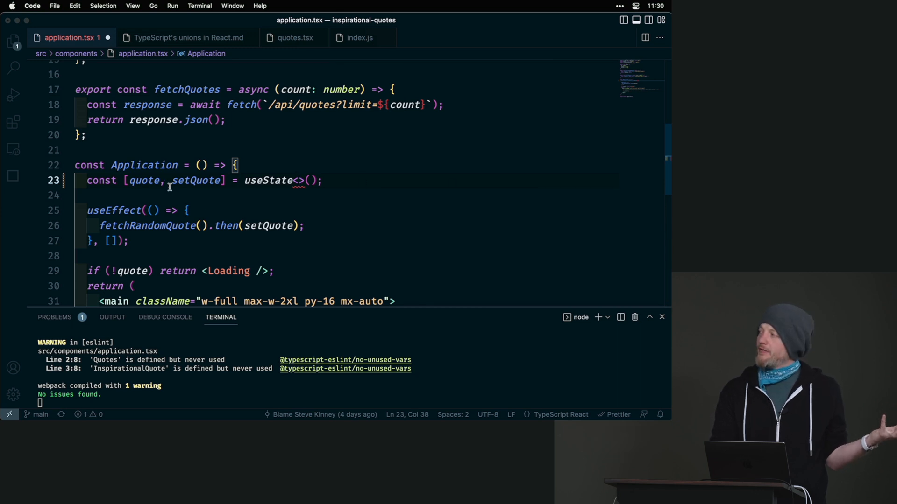
pyautogui.moveTo(197, 180)
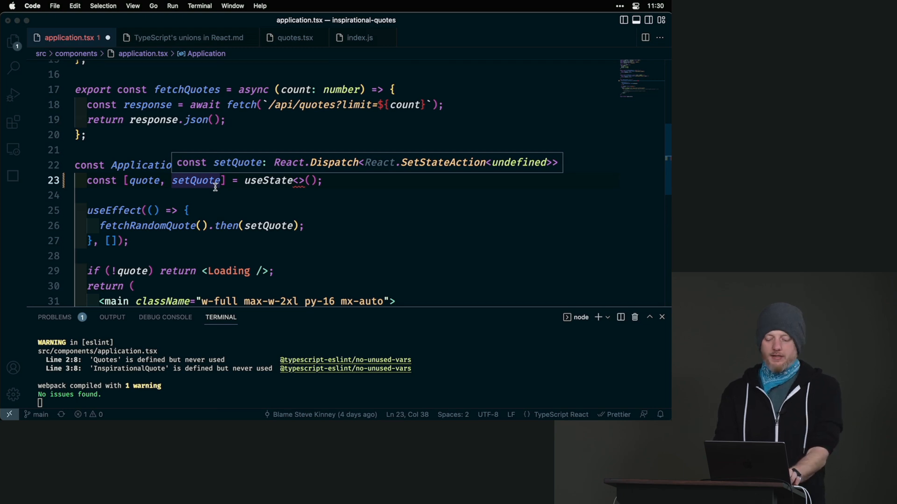
pyautogui.write('Quote')
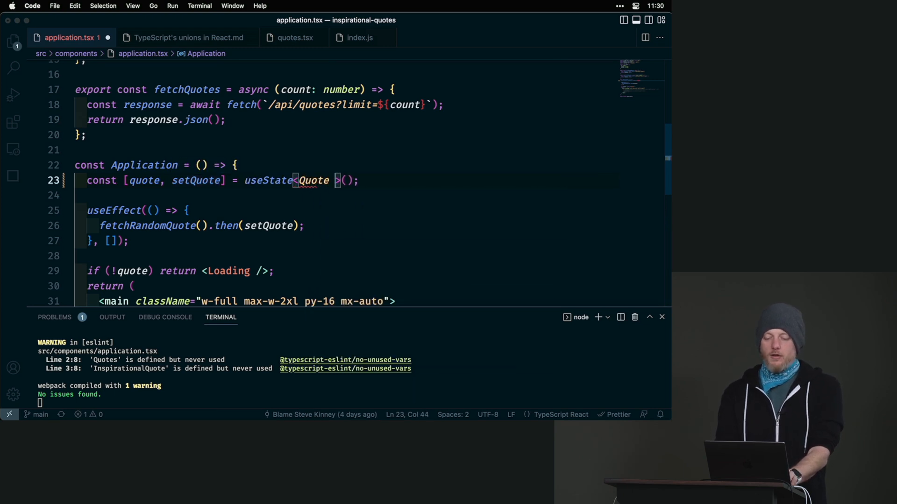
pyautogui.write('| undefined')
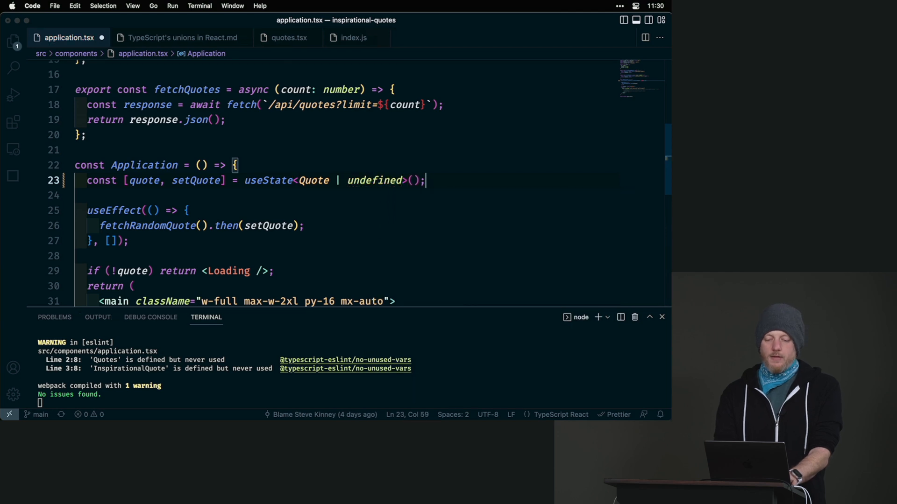
pyautogui.moveTo(146, 180)
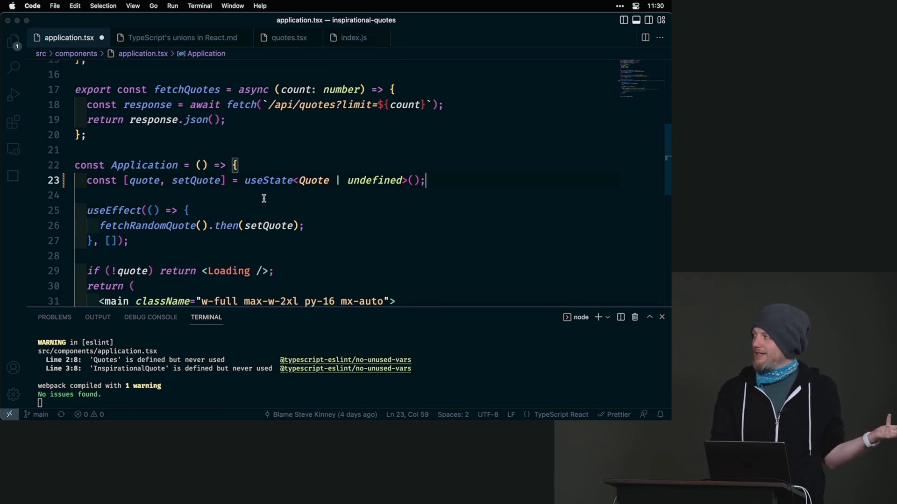
pyautogui.click(185, 211)
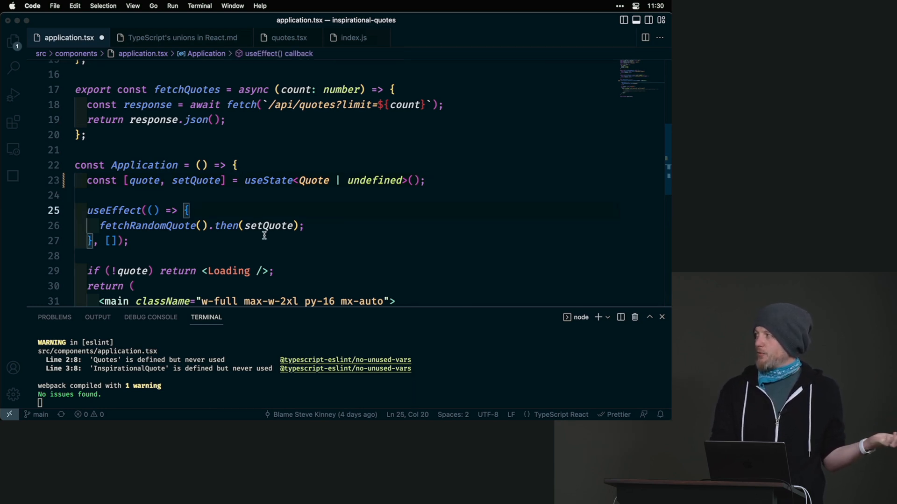
pyautogui.doubleClick(268, 225)
pyautogui.write('<InspirationalQuote content={quote.content} source={quote.source} />')
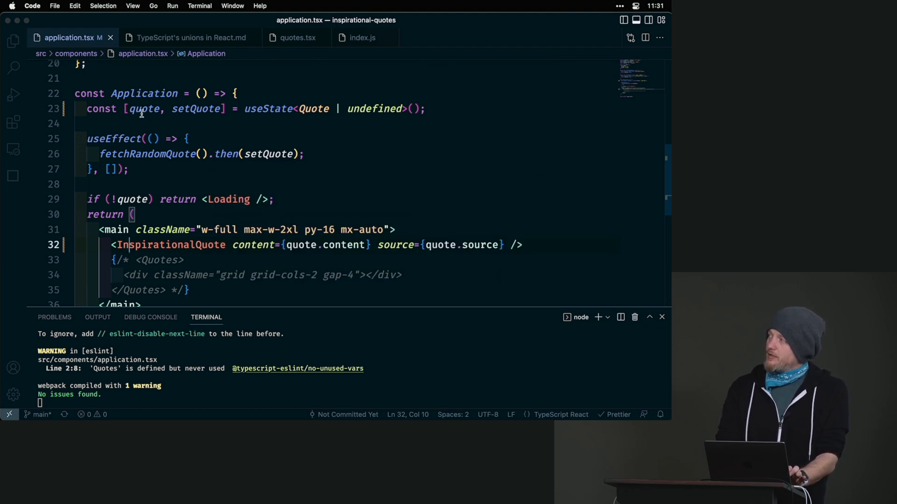
pyautogui.moveTo(144, 108)
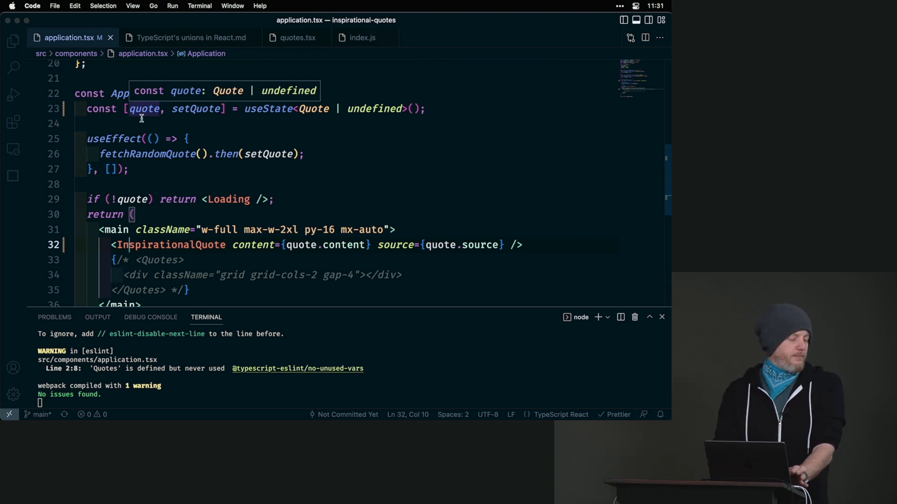
pyautogui.write('co')
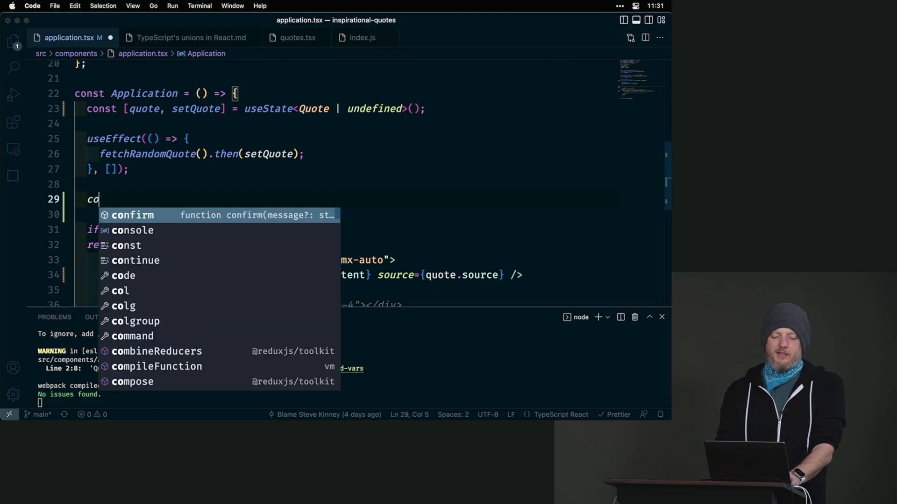
pyautogui.write('nsole.l')
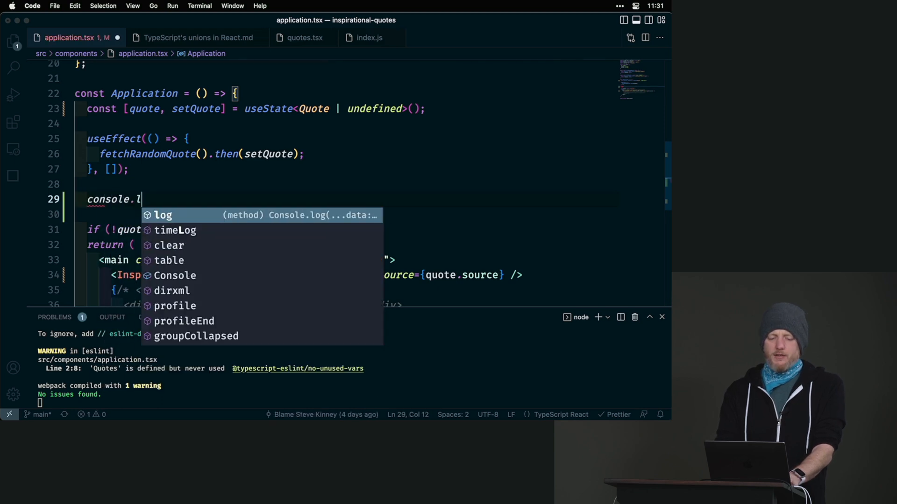
pyautogui.write('og(quote);')
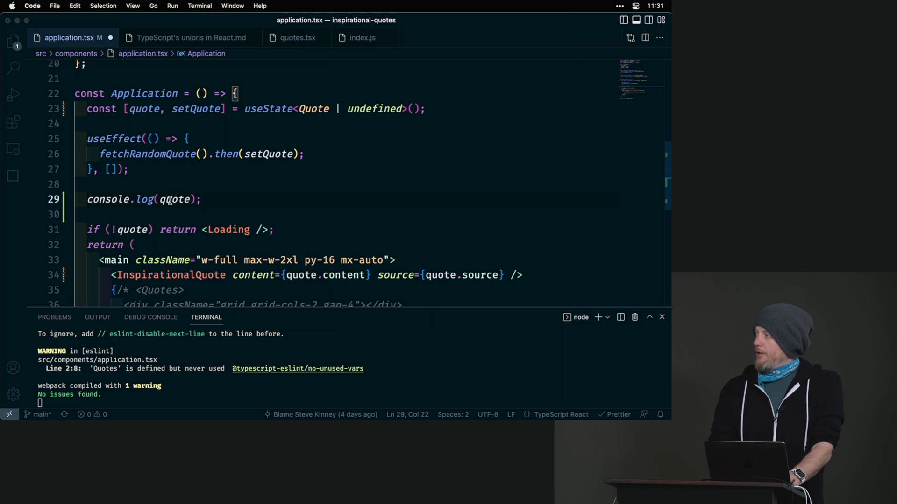
pyautogui.moveTo(175, 199)
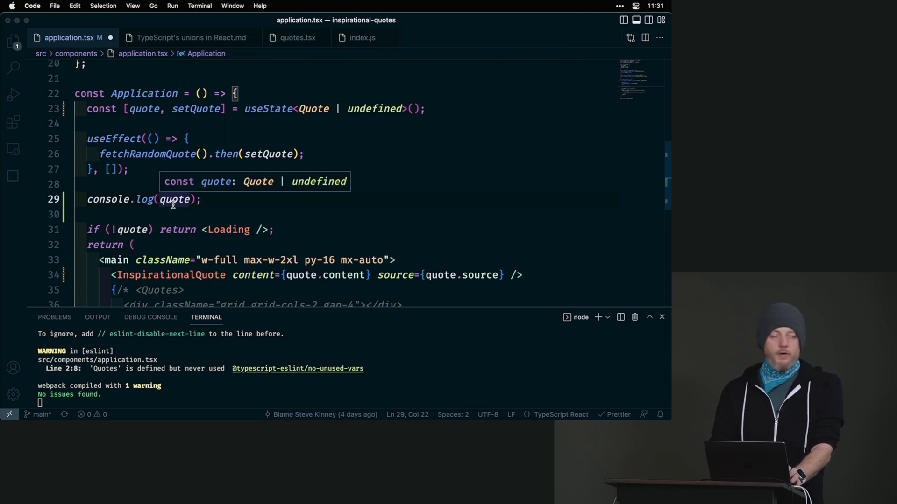
pyautogui.moveTo(200, 199)
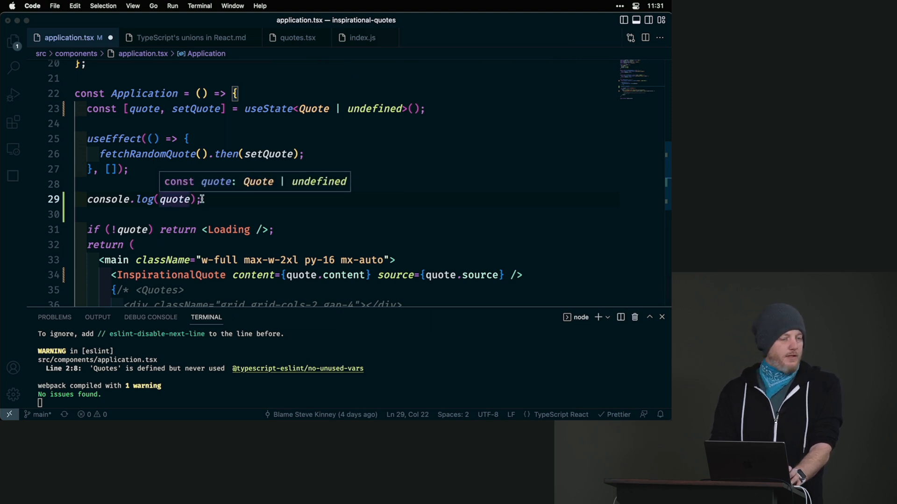
pyautogui.tripleClick(143, 199)
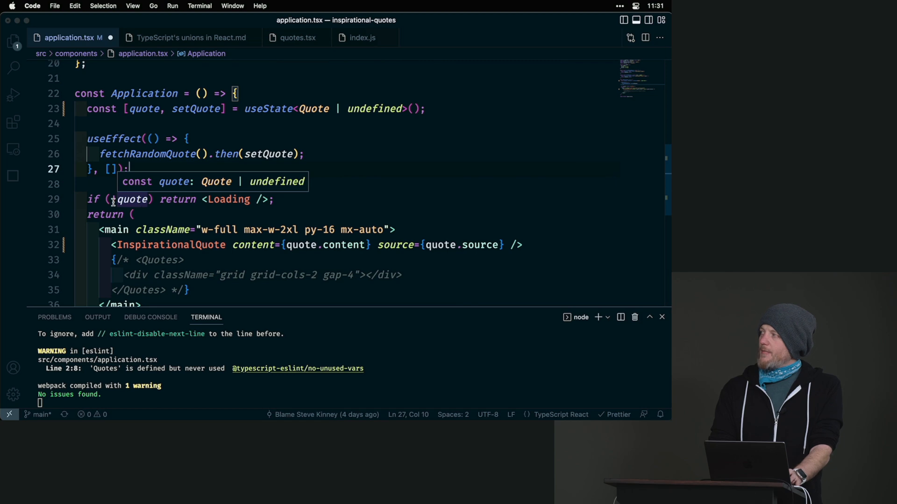
pyautogui.doubleClick(178, 198)
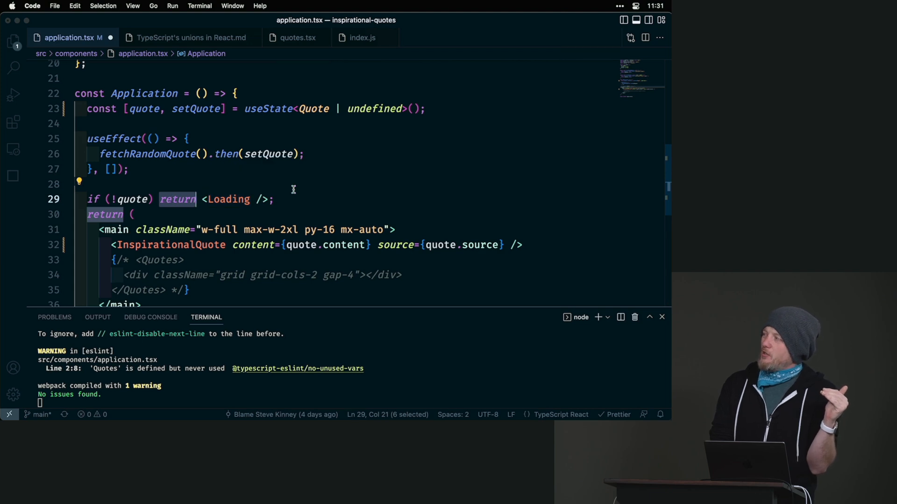
pyautogui.moveTo(276, 244)
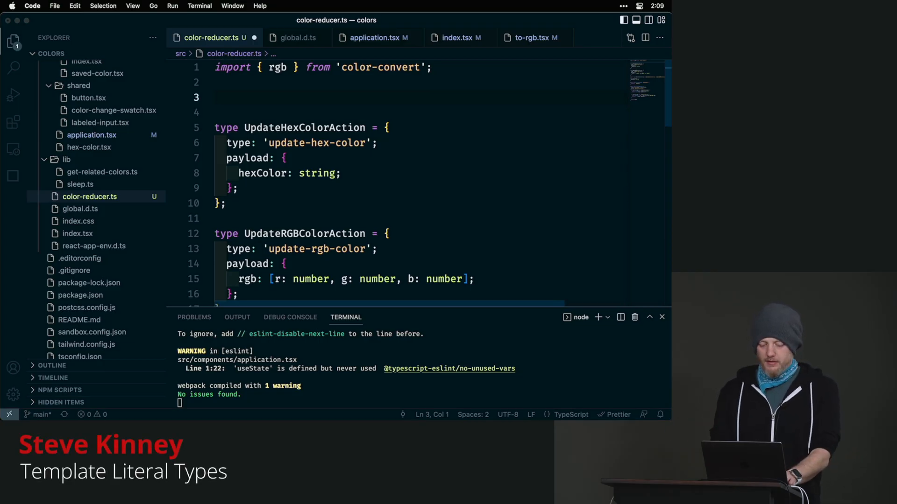
# Write a sample template literal `thing ${va...` below the color-convert import
pyautogui.write('``')
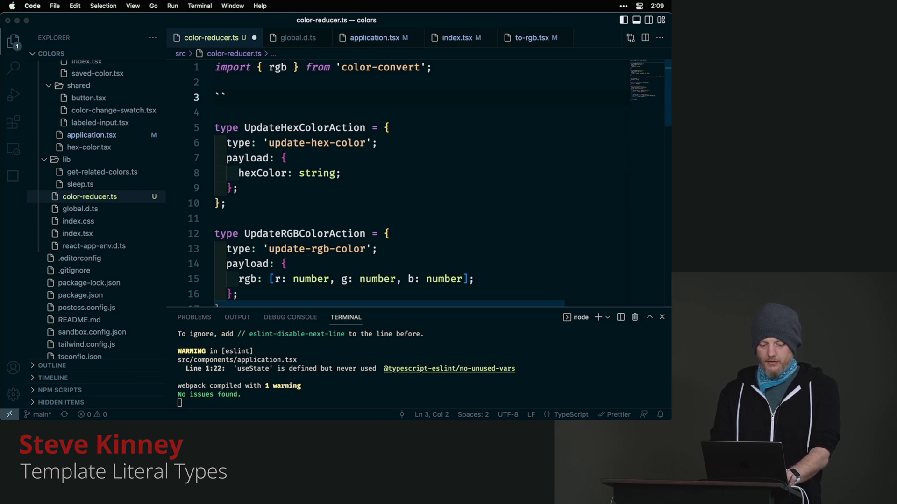
pyautogui.write('thing')
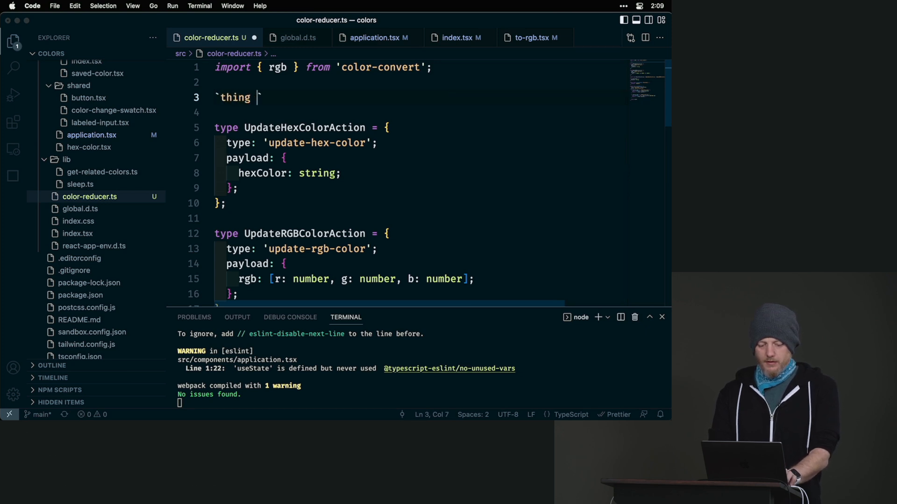
pyautogui.write('${va')
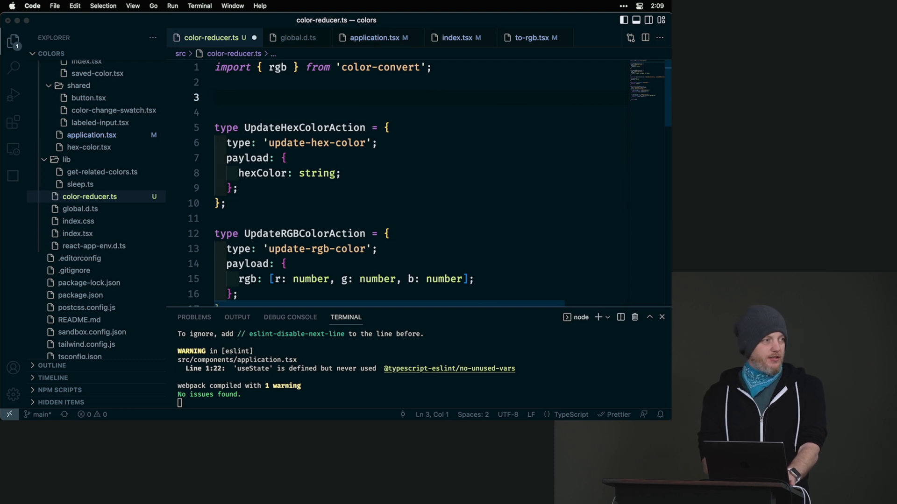
# Write type HexColor = `#${string}`; and begin the next type declaration
pyautogui.write('type')
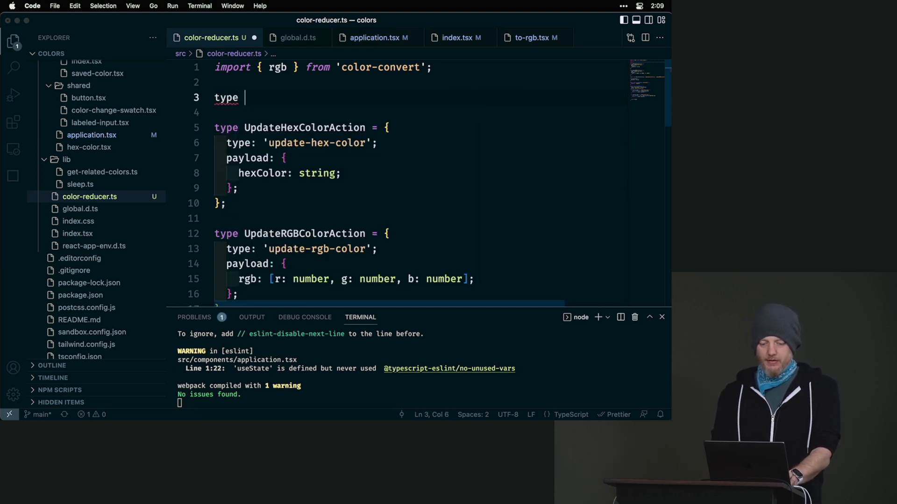
pyautogui.write('HexColor')
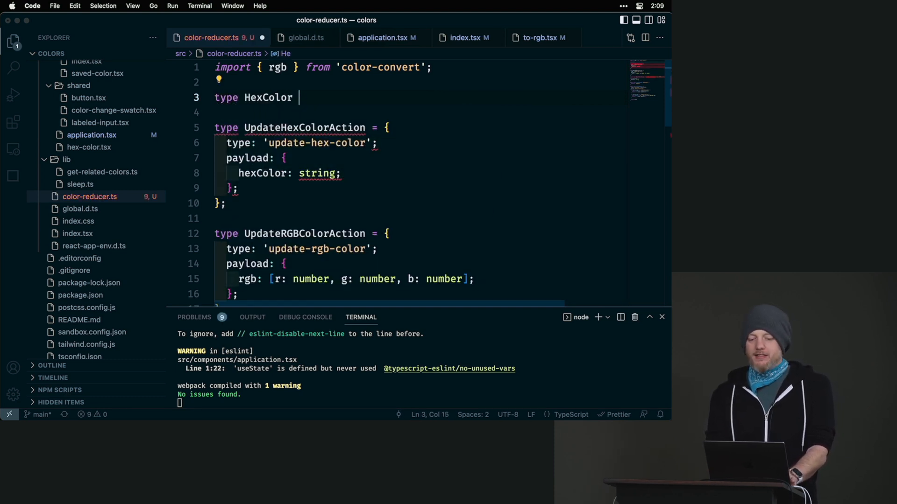
pyautogui.write('= ``')
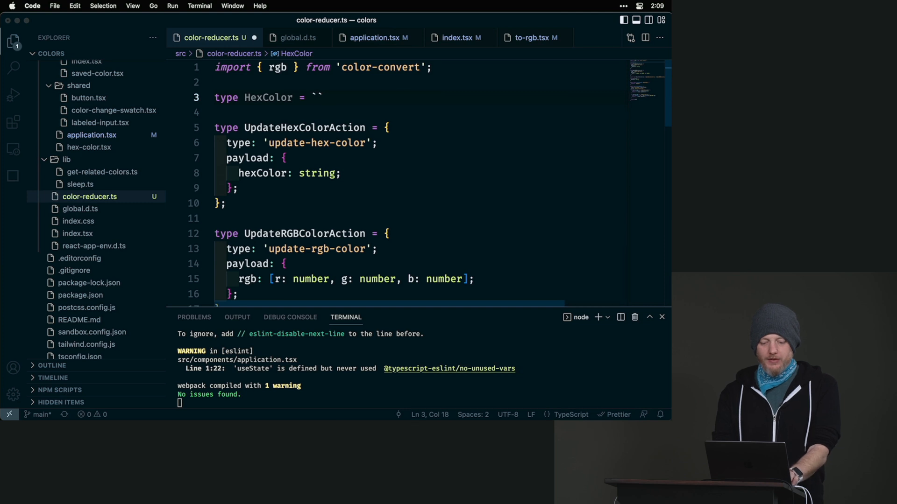
pyautogui.write('#')
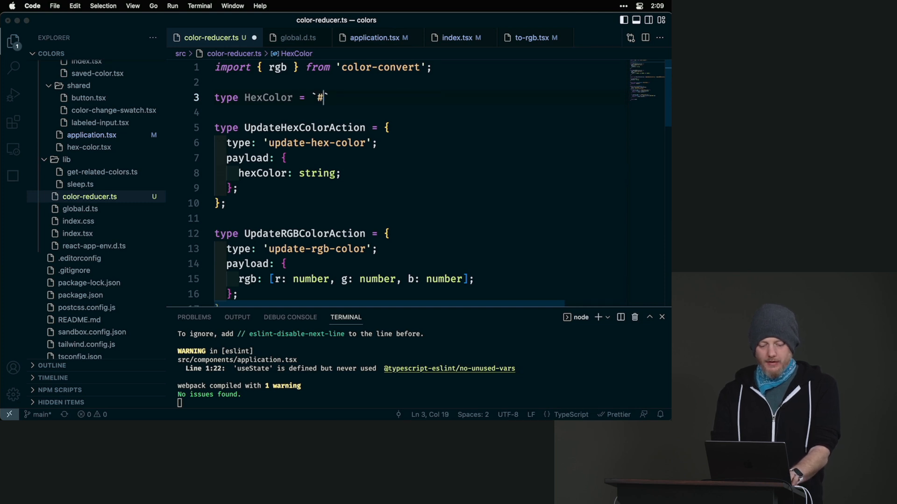
pyautogui.write('$')
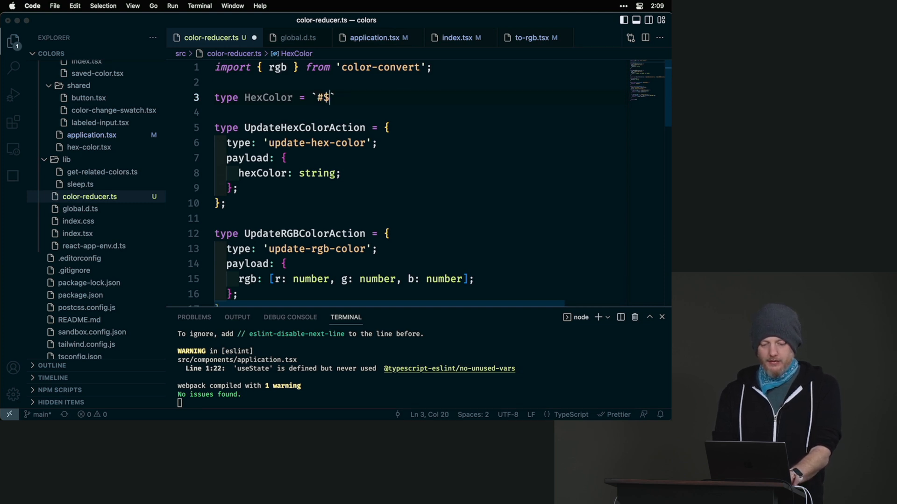
pyautogui.write('{string}`;')
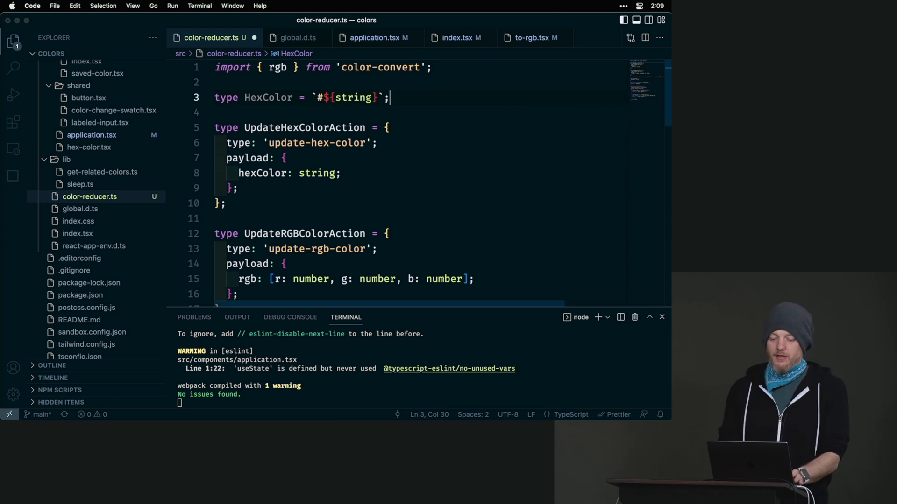
pyautogui.write('type')
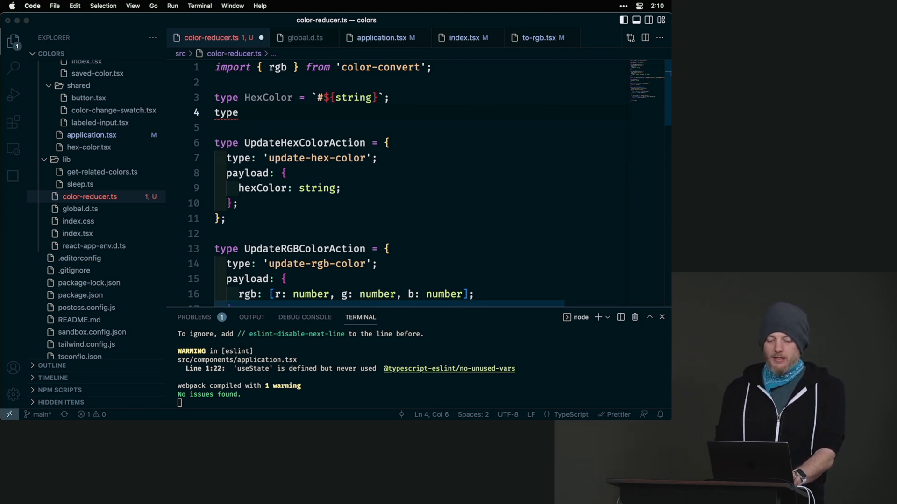
# Write type RGBString = `rgb(${number}, ${number}, ${number})` under HexColor
pyautogui.write('RGBString =')
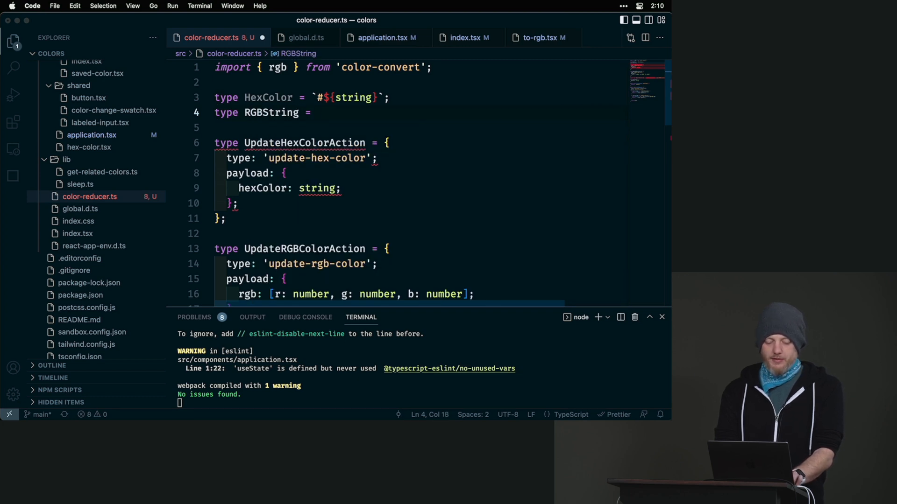
pyautogui.write('``')
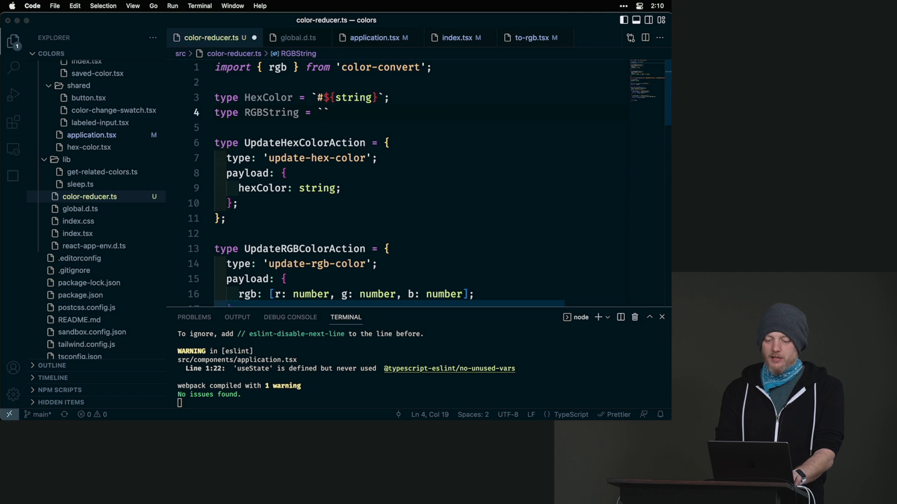
pyautogui.write('{}')
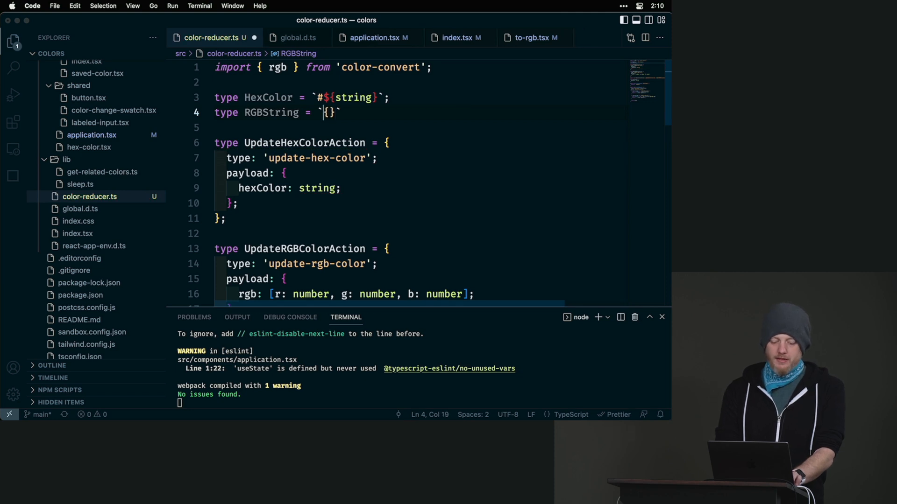
pyautogui.write('r')
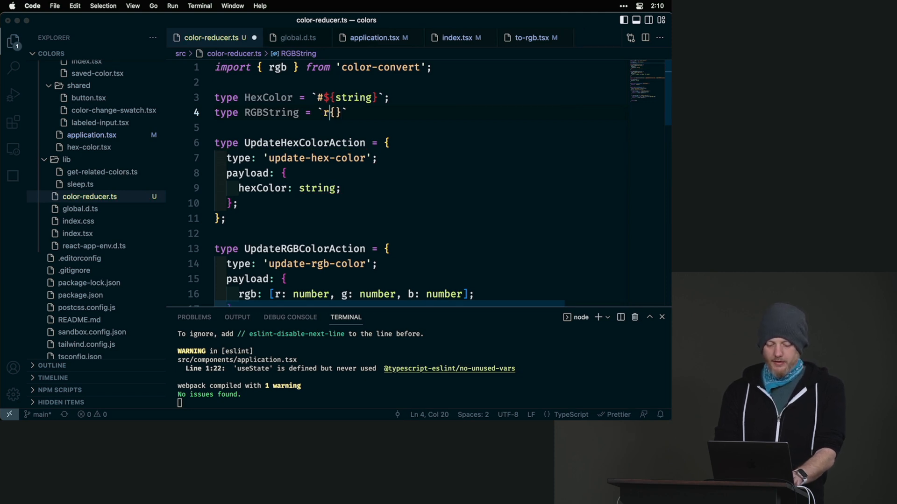
pyautogui.write('gb($')
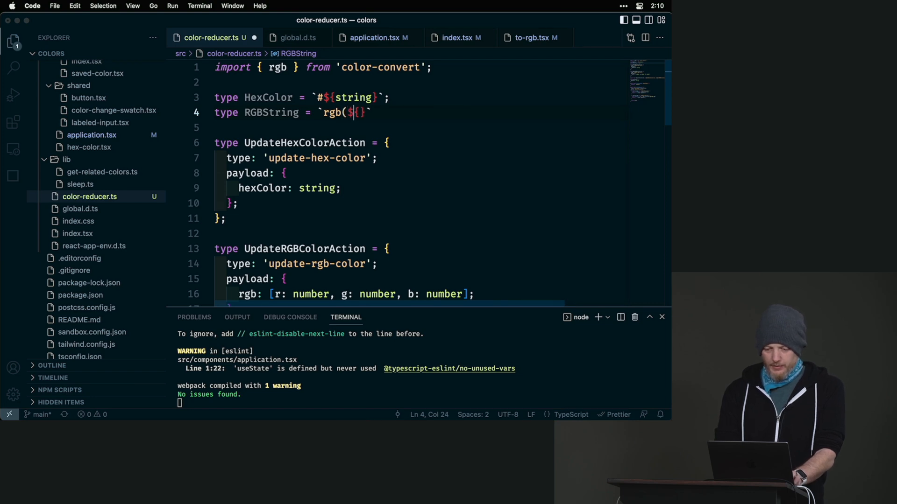
pyautogui.write('number')
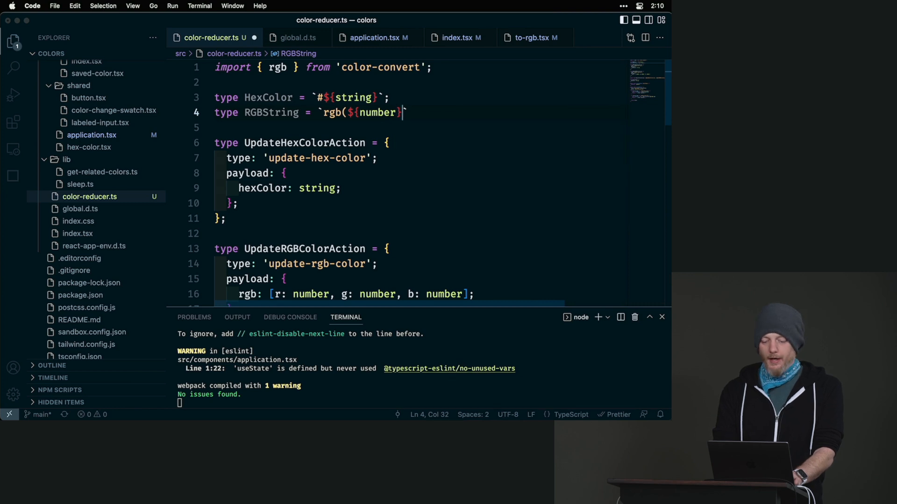
pyautogui.write(', $')
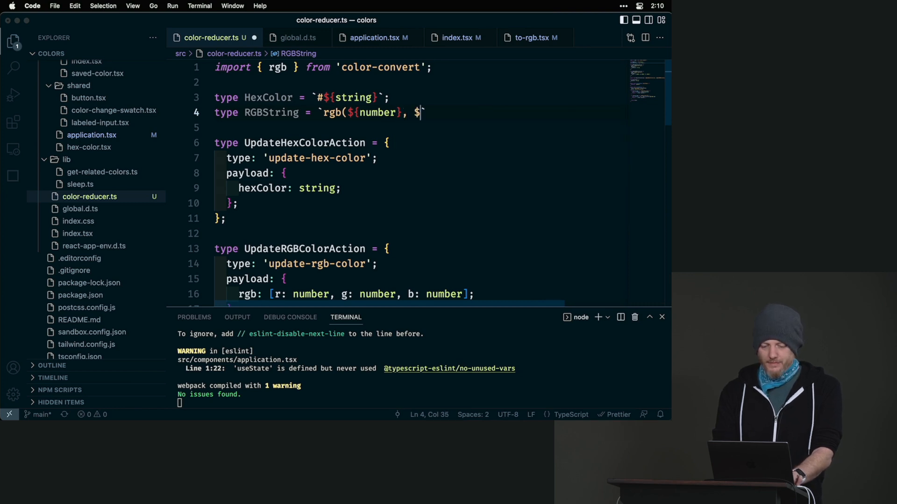
pyautogui.write('{number},')
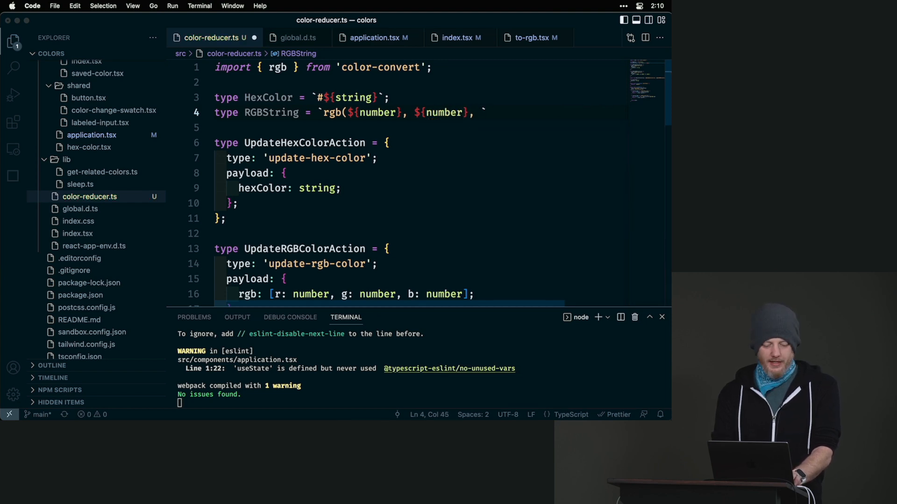
pyautogui.write('${number')
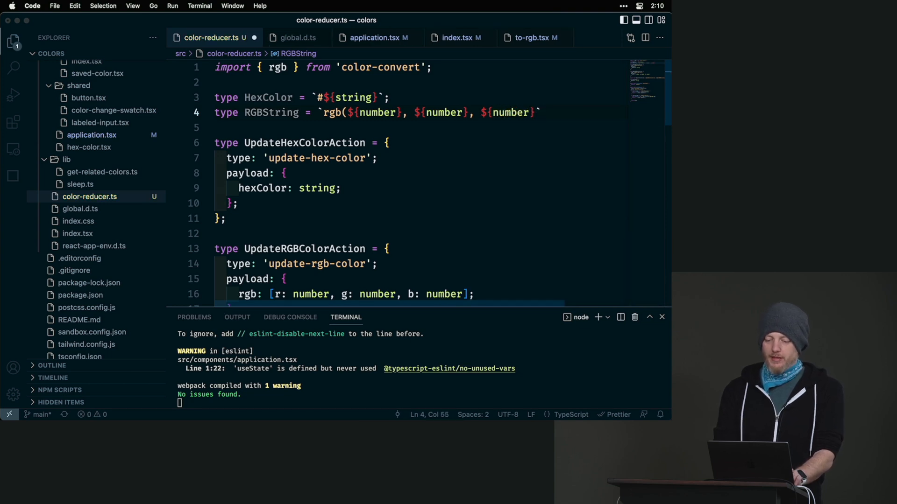
pyautogui.write(')')
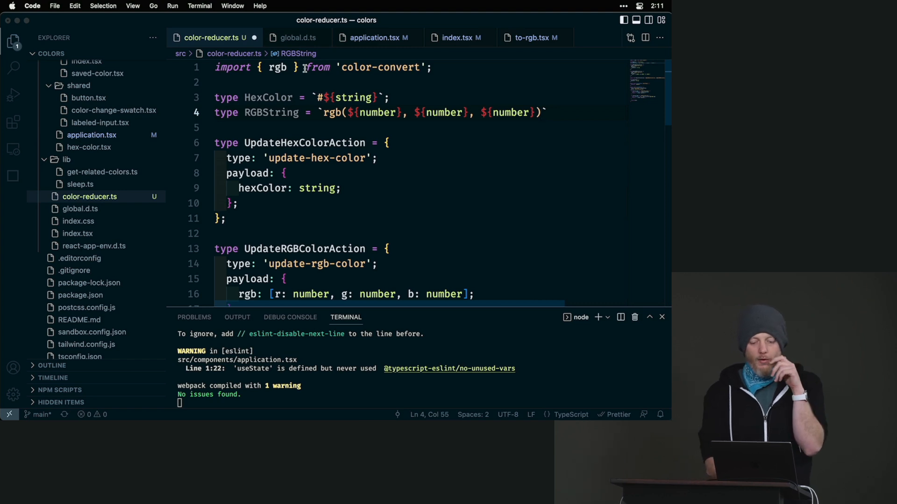
pyautogui.scroll(-3)
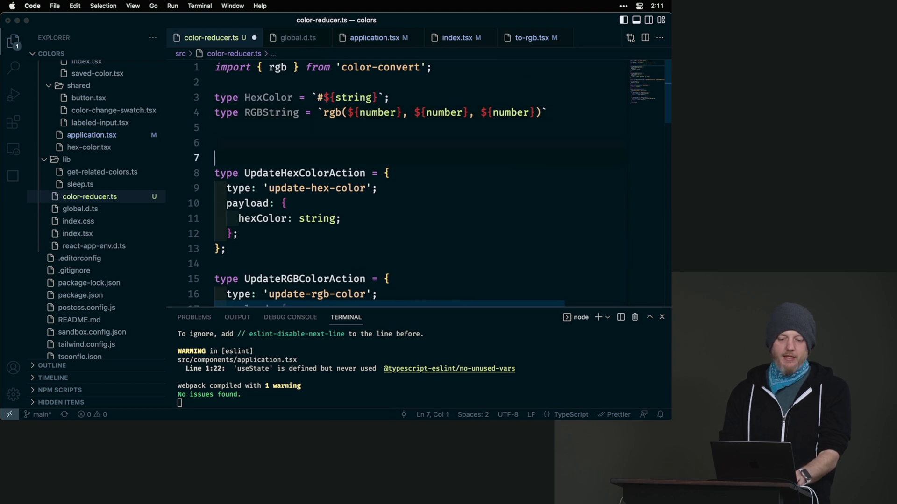
# Declare ActionTypes and a ColorFormats union of 'rgb' | 'hex' | 'hsl' | 'hsv'
pyautogui.write('type A')
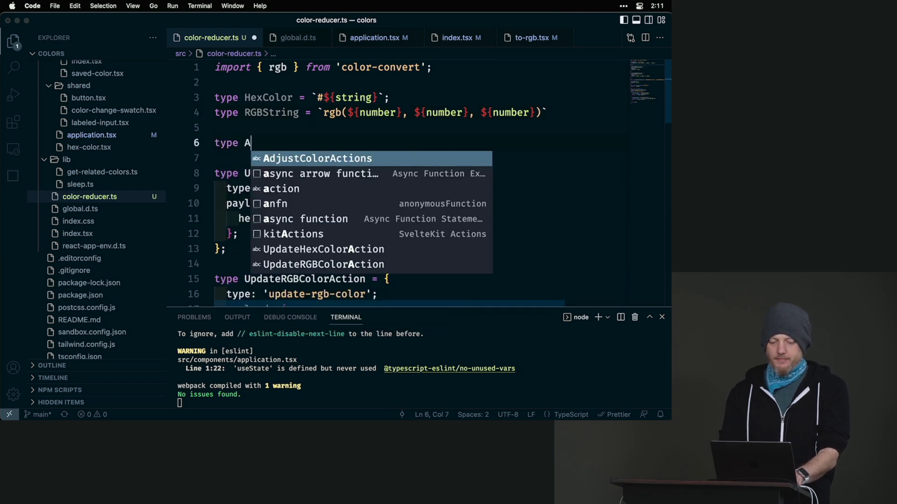
pyautogui.write('ctionTypes =')
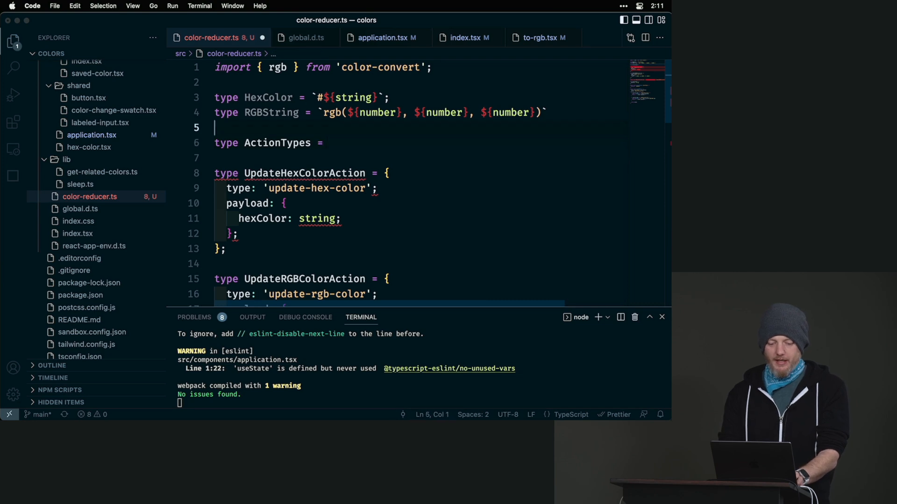
pyautogui.write('Colots')
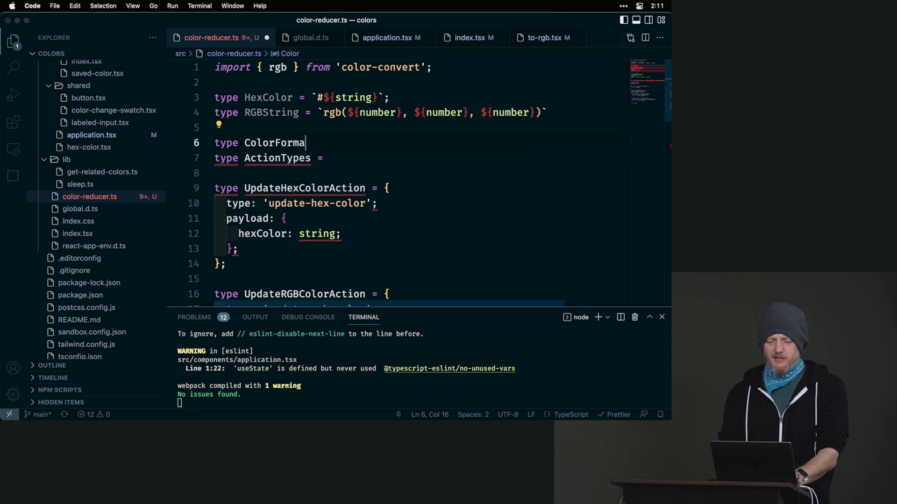
pyautogui.write("ts = '")
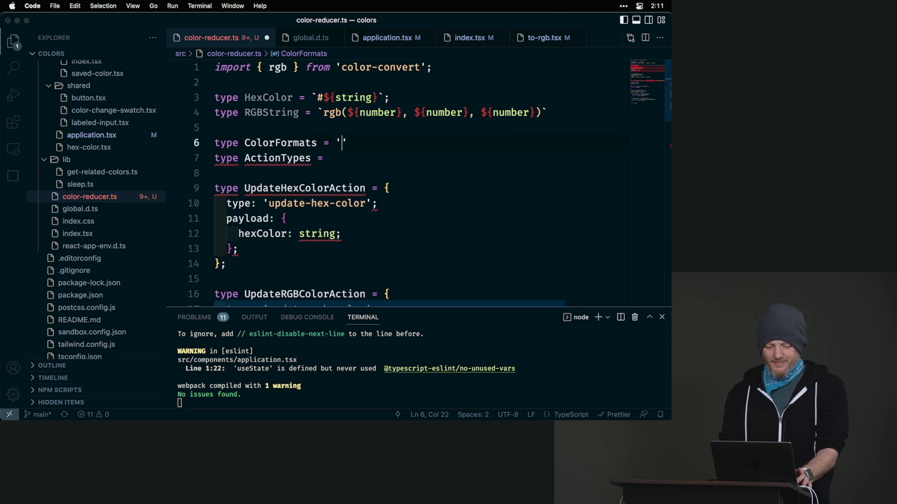
pyautogui.write('rg')
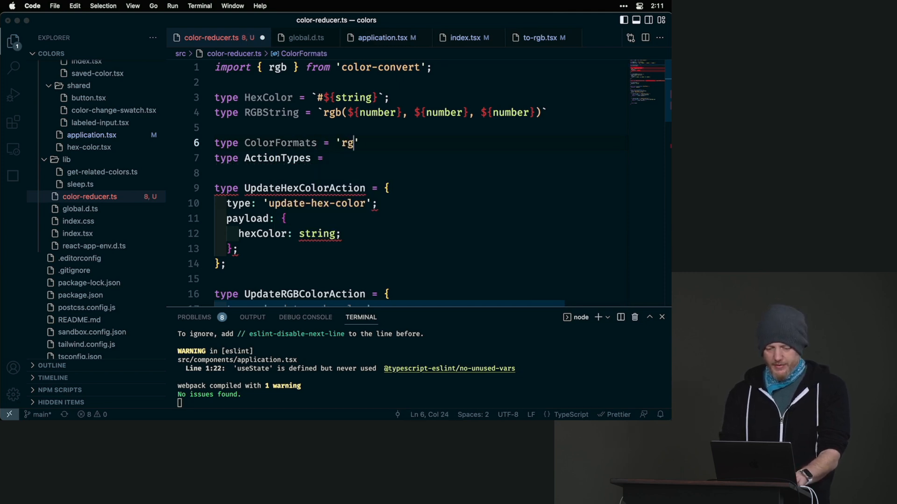
pyautogui.write("b' | '")
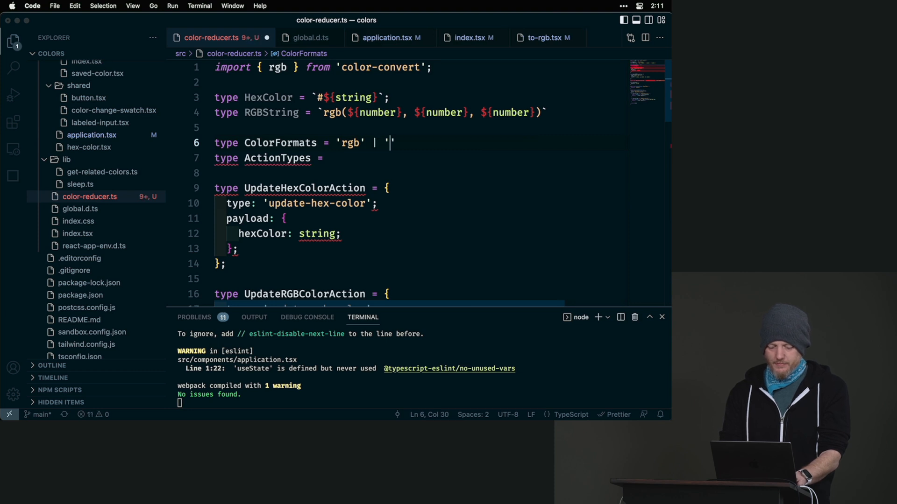
pyautogui.write('hex')
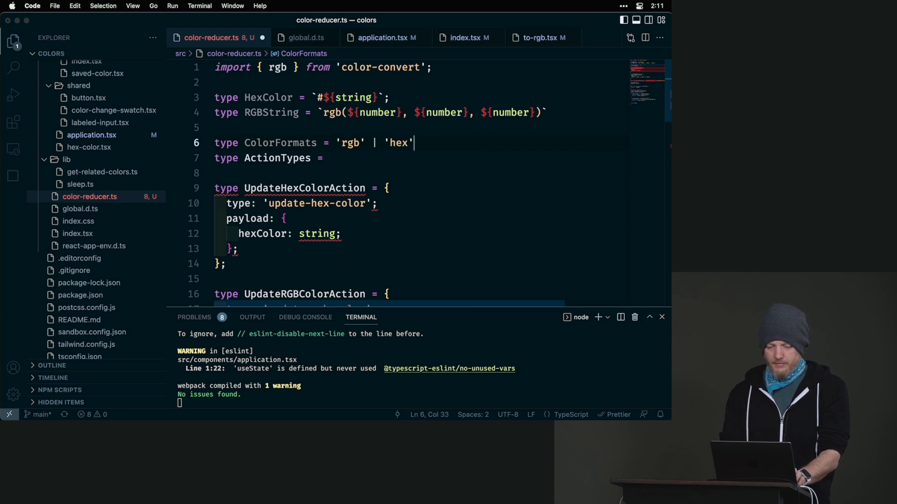
pyautogui.write("| ''")
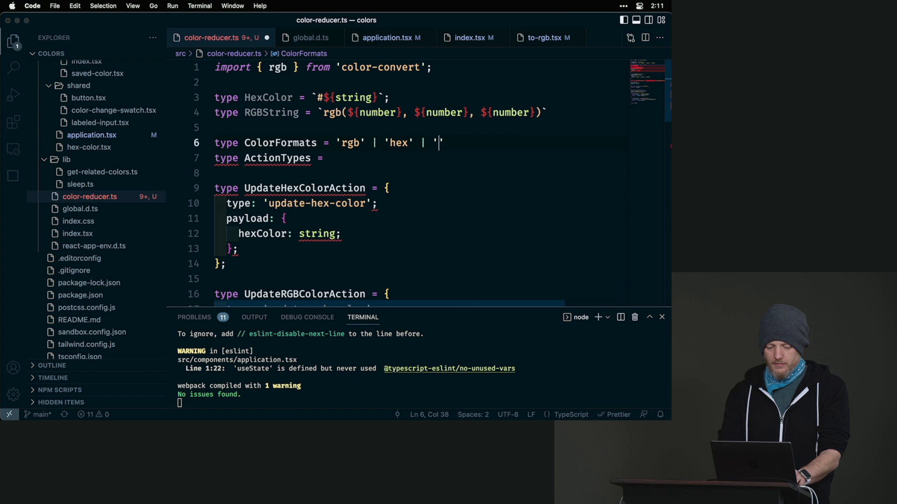
pyautogui.write("hsl'")
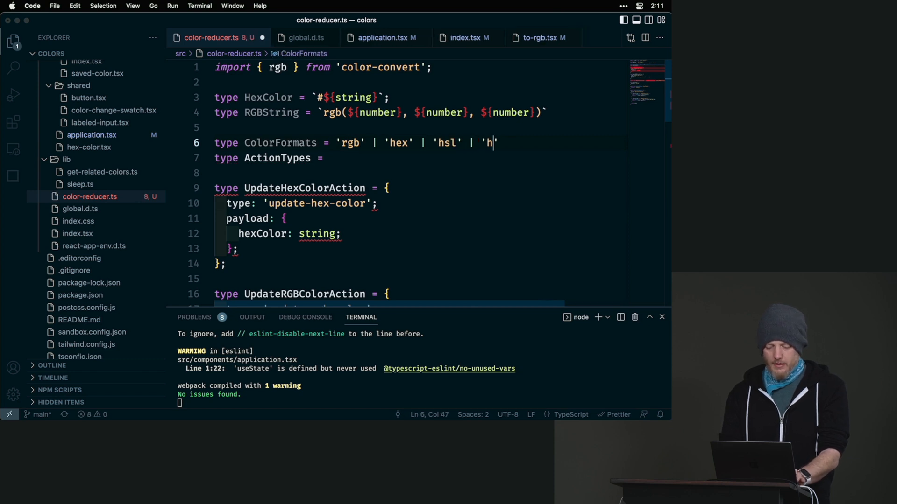
pyautogui.write("sv'")
pyautogui.click(418, 158)
pyautogui.write(' `')
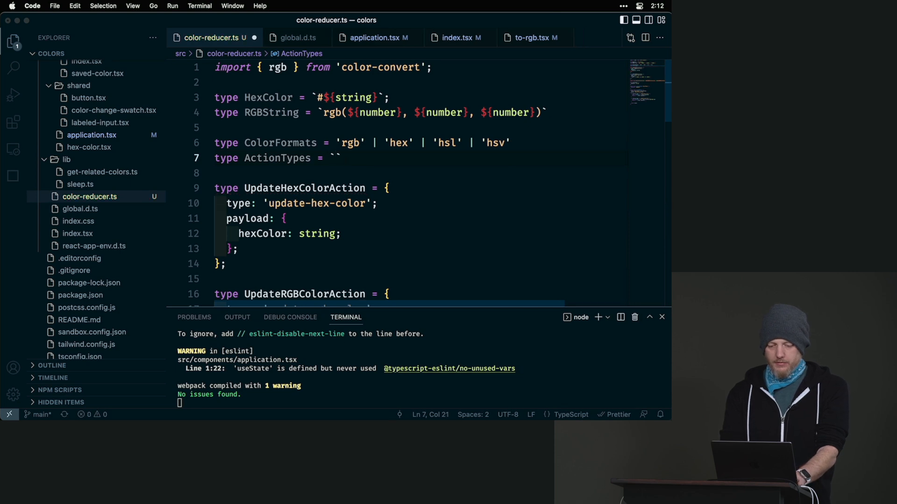
# Define ActionTypes as the template literal `update-${ColorFormats}-color`
pyautogui.write('update=')
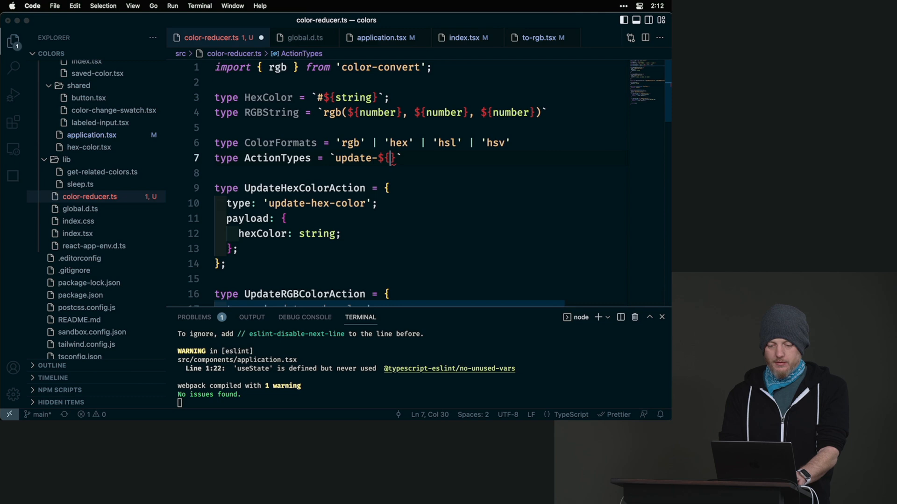
pyautogui.write('ColorFormats')
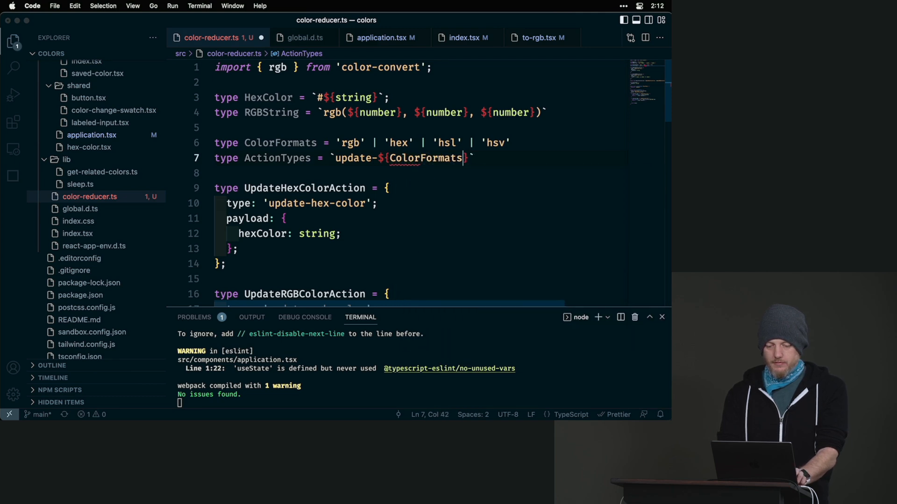
pyautogui.write('-')
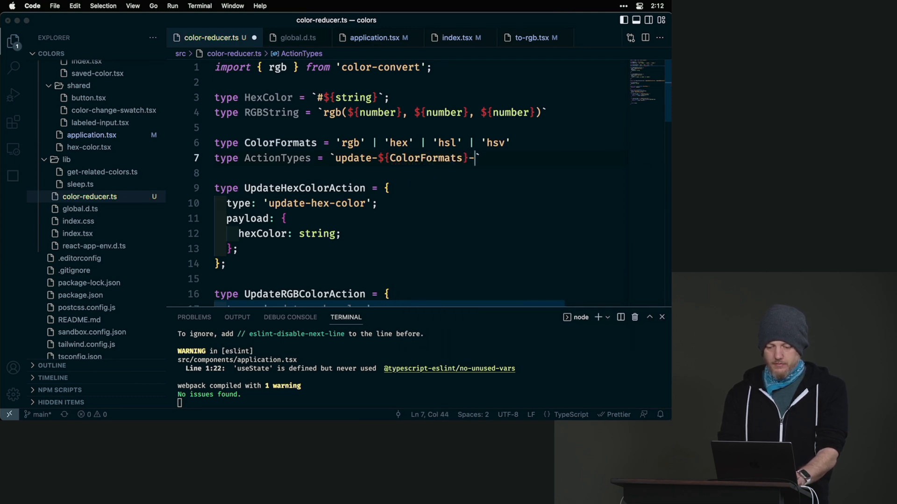
pyautogui.write('color`;')
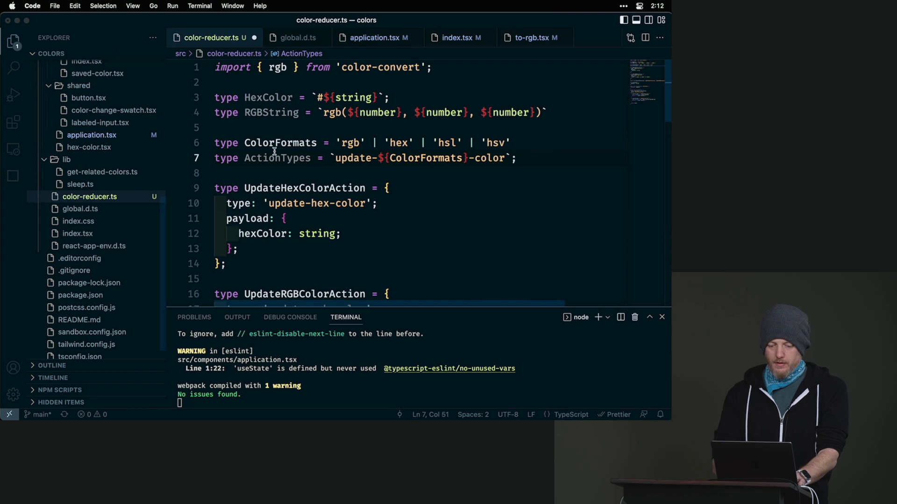
pyautogui.moveTo(277, 158)
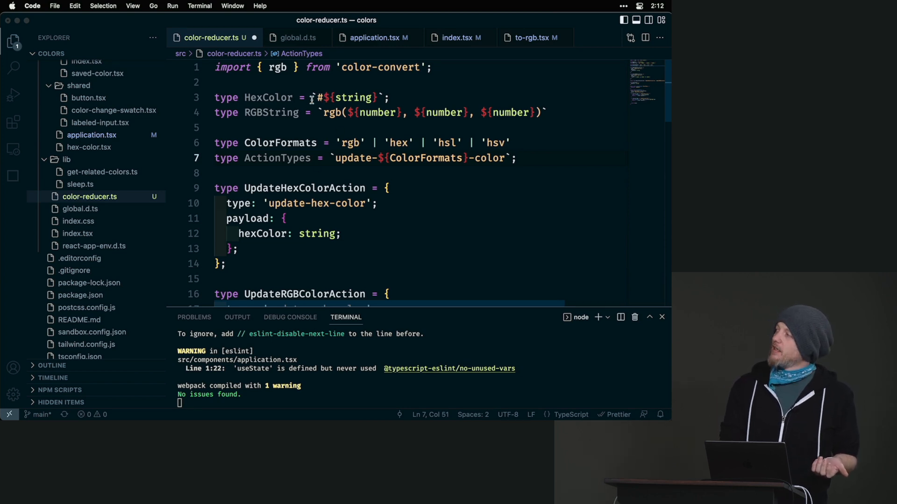
# Write an isHexColor function returning whether s starts with '#'
pyautogui.moveTo(300, 97); pyautogui.dragTo(375, 97)
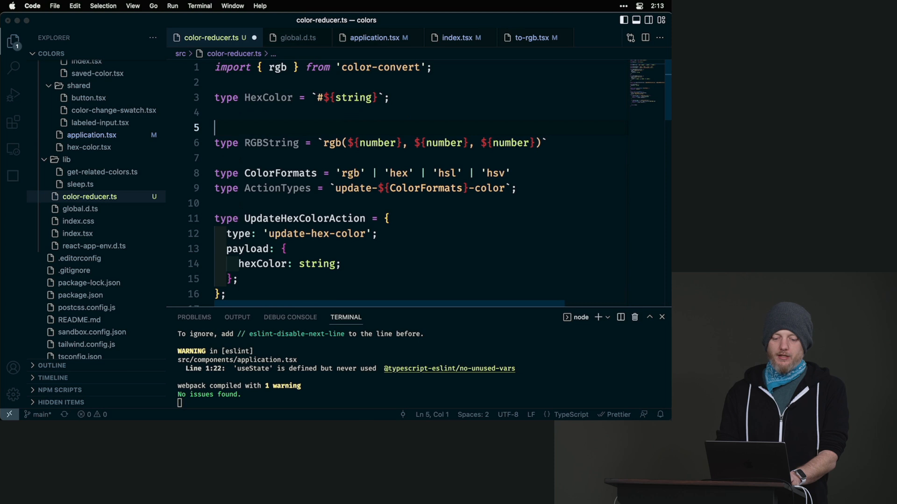
pyautogui.press('Enter')
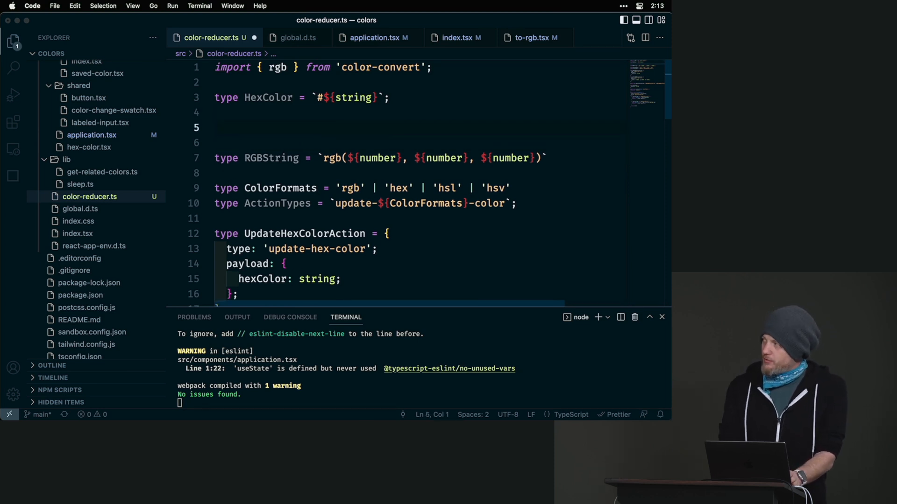
pyautogui.write('const')
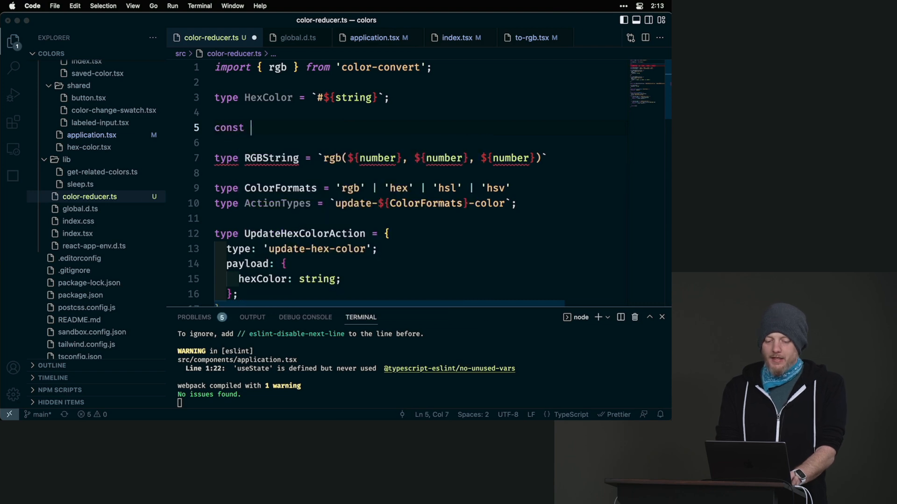
pyautogui.write('isHexColor = (')
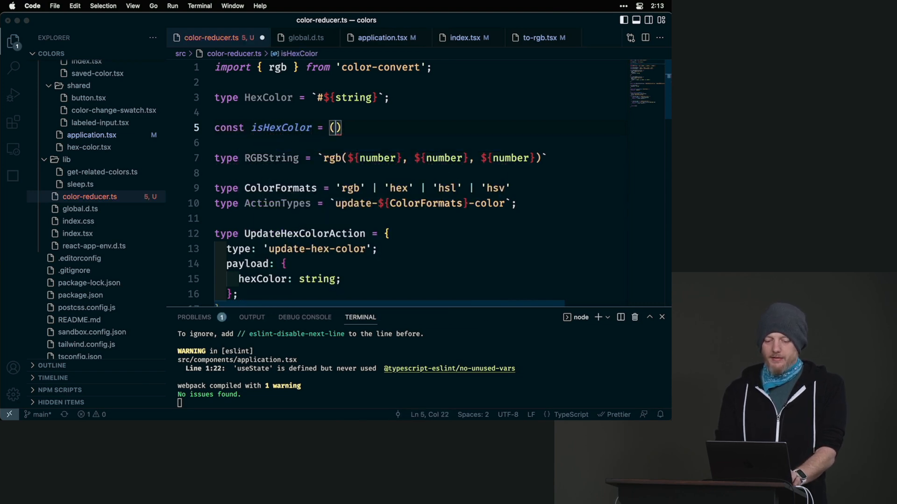
pyautogui.write('s: string')
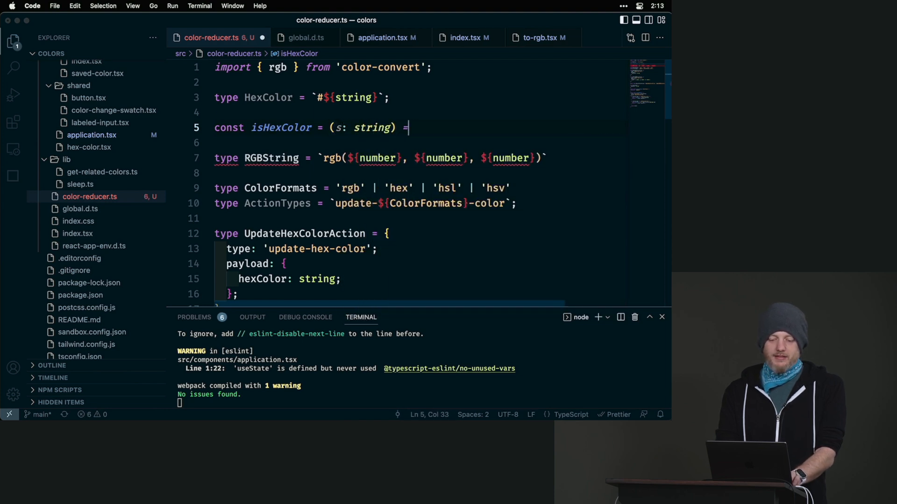
pyautogui.write('> {')
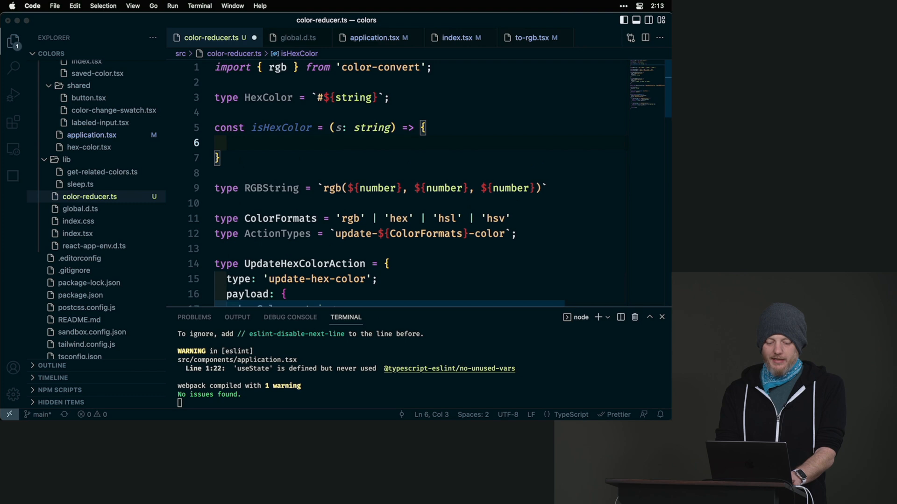
pyautogui.write('return')
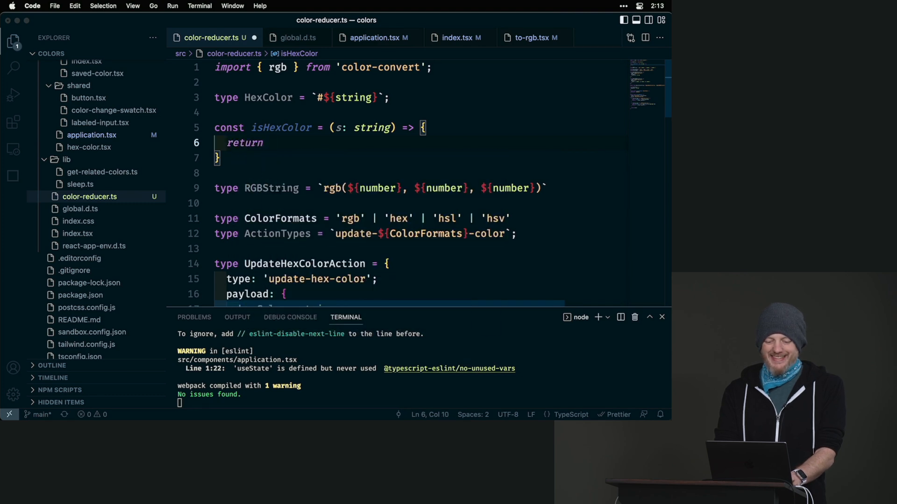
pyautogui.write("s.startsWith('")
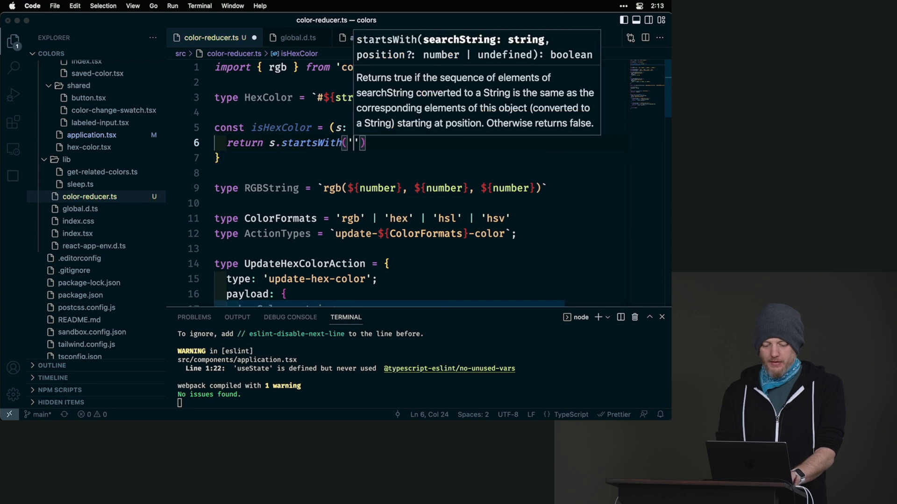
pyautogui.write('#')
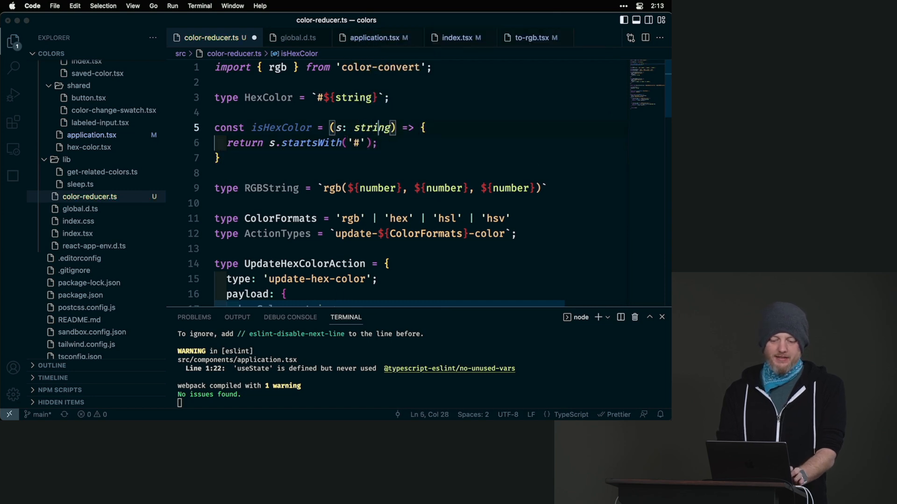
# Make isHexColor a type guard: parameter s: unknown, return type s is HexColor
pyautogui.click(377, 143)
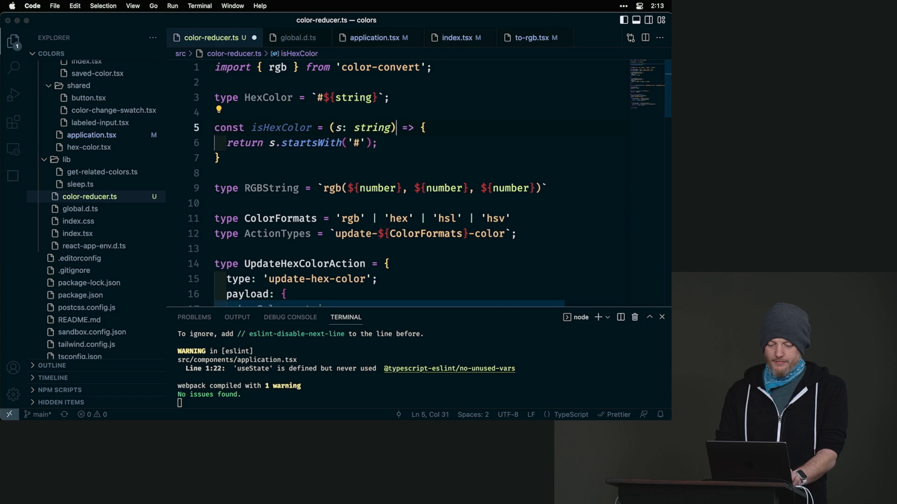
pyautogui.write(': s is')
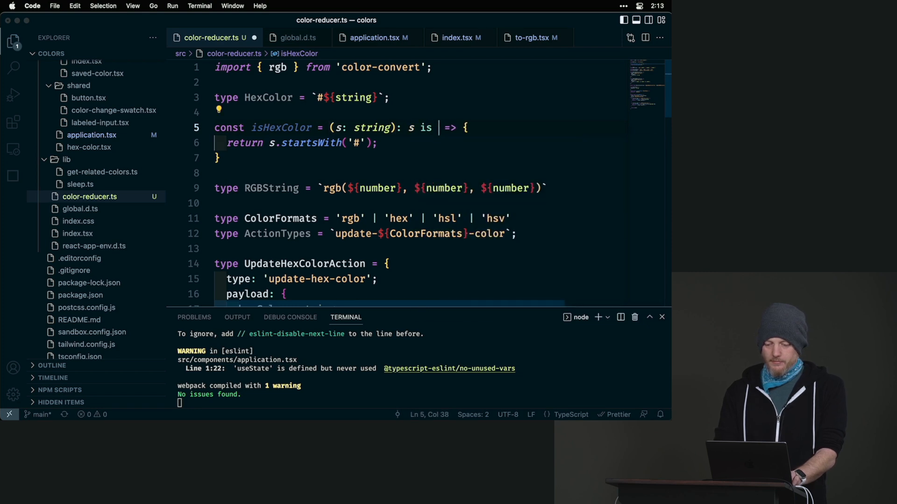
pyautogui.write('HexColor')
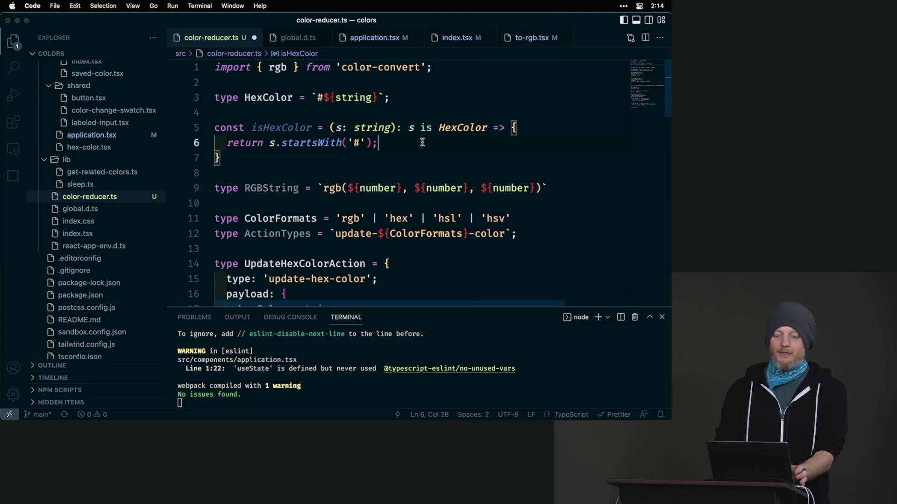
pyautogui.write('unk')
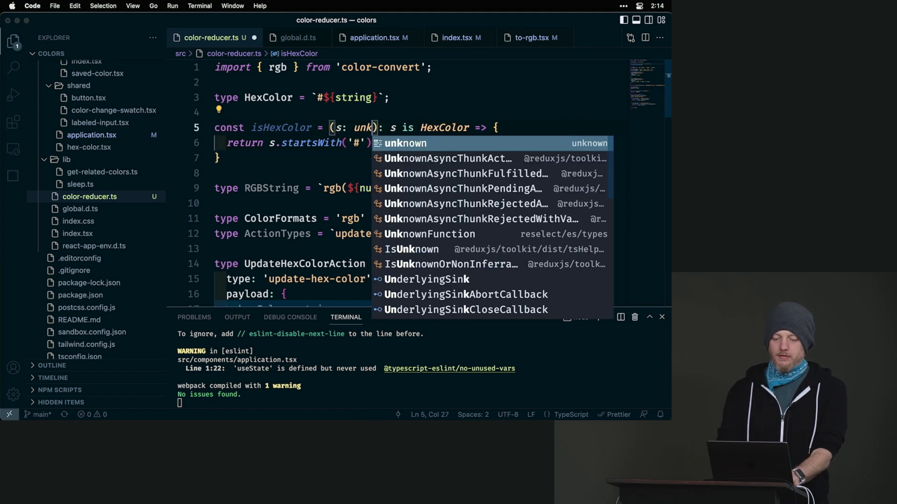
pyautogui.press('Tab')
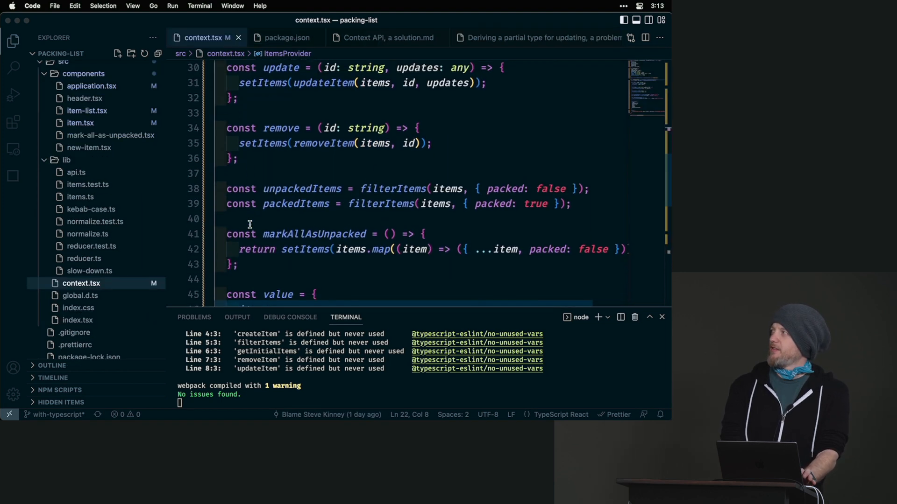
# Type the provider's update function updates parameter as Item instead of any
pyautogui.rightClick(249, 217)
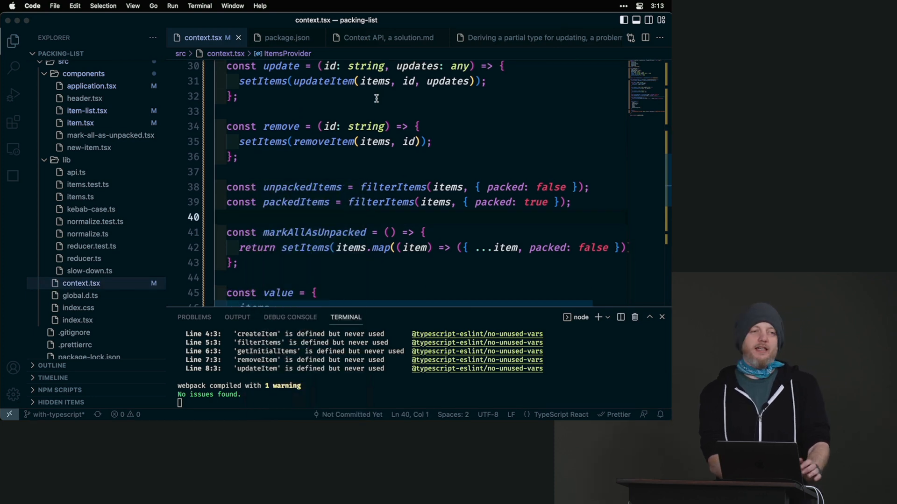
pyautogui.doubleClick(447, 80)
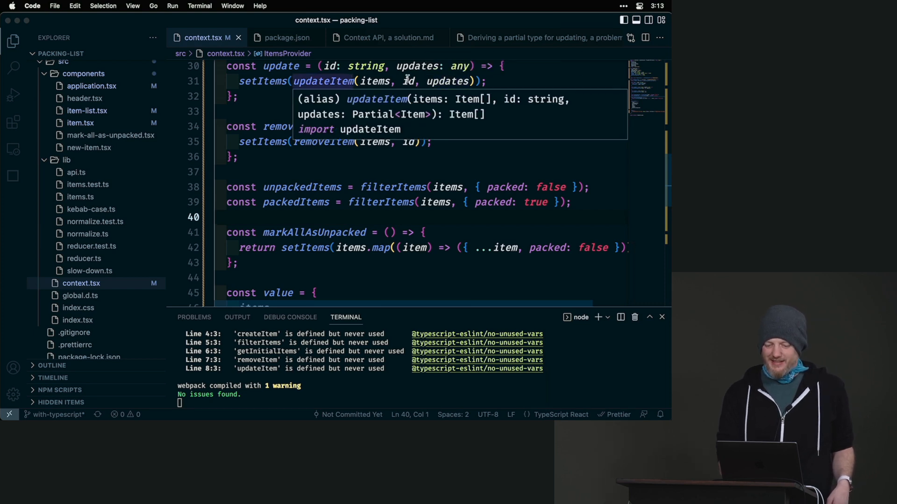
pyautogui.moveTo(460, 92)
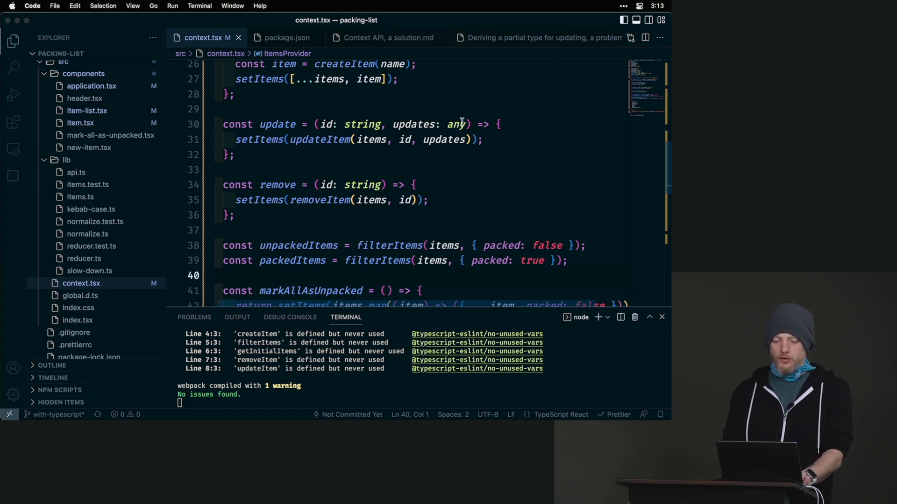
pyautogui.write('Item')
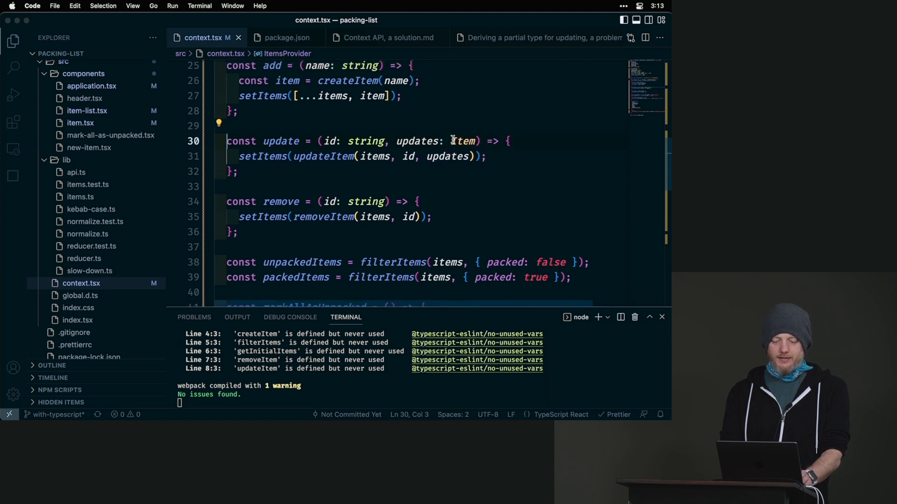
pyautogui.scroll(3)
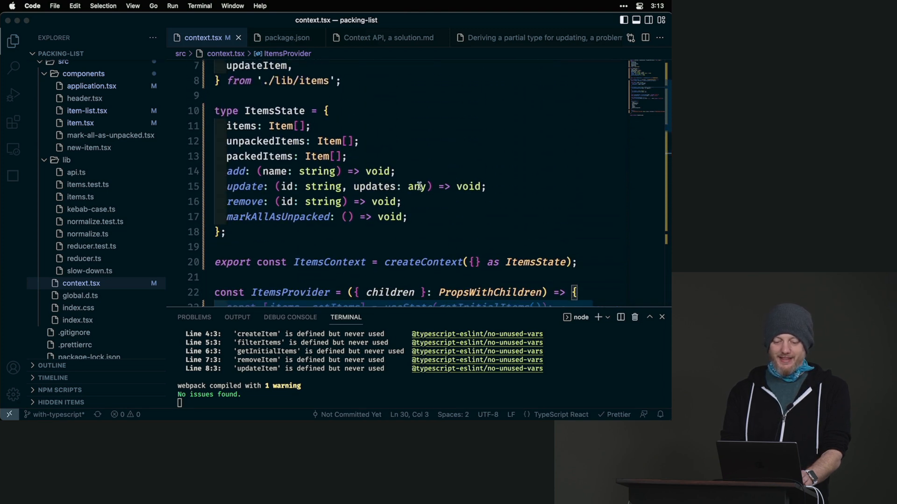
# Type ItemsState's update updates as Item, then view the errors in item.tsx
pyautogui.scroll(-3)
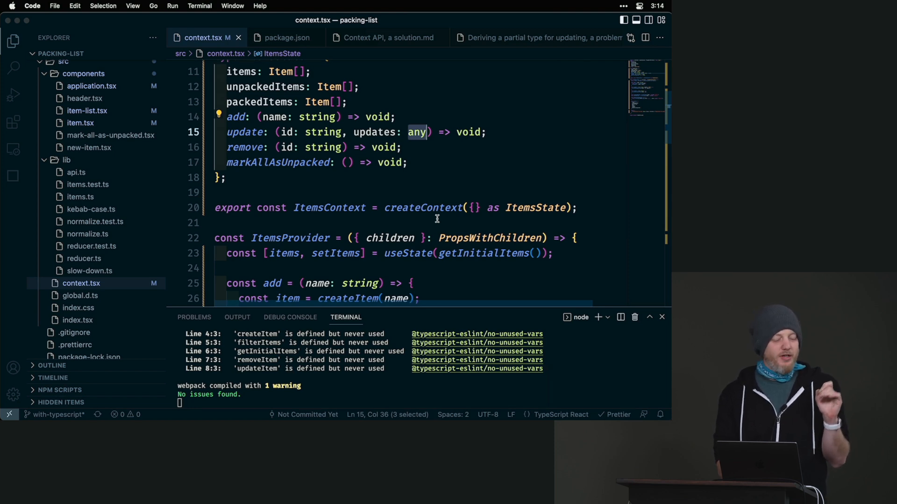
pyautogui.write('Item')
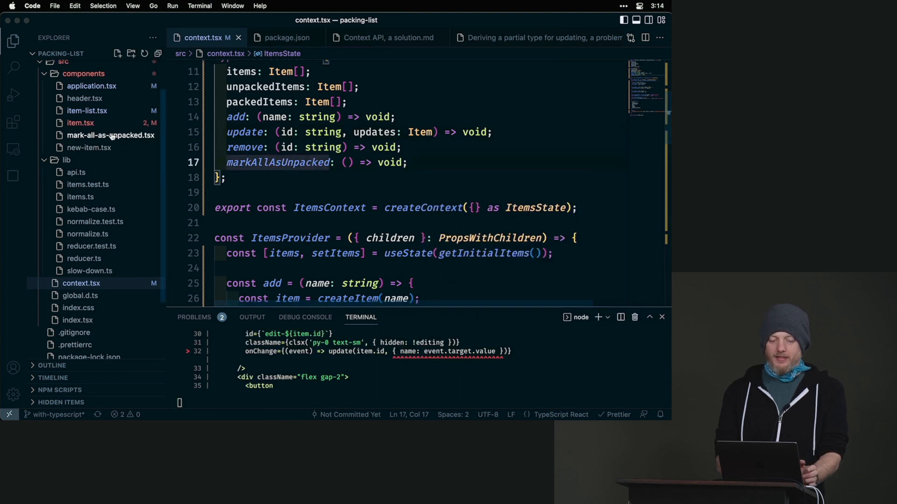
pyautogui.moveTo(105, 128)
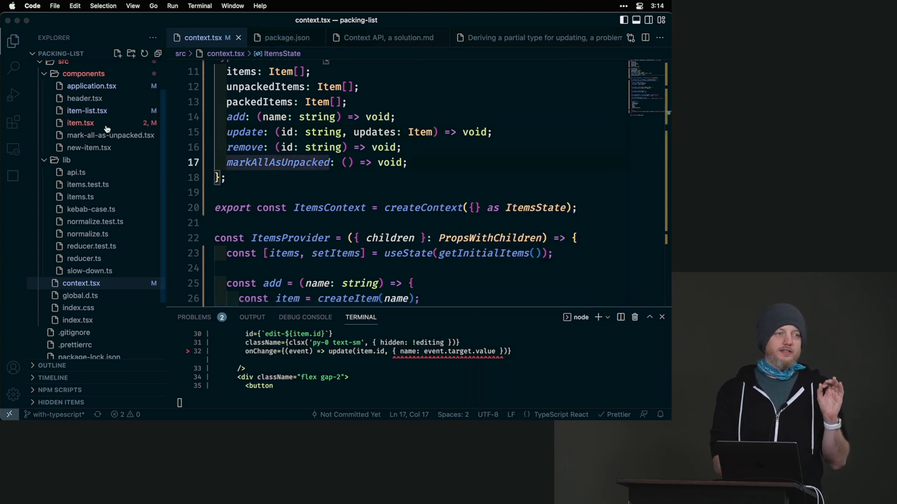
pyautogui.moveTo(81, 123)
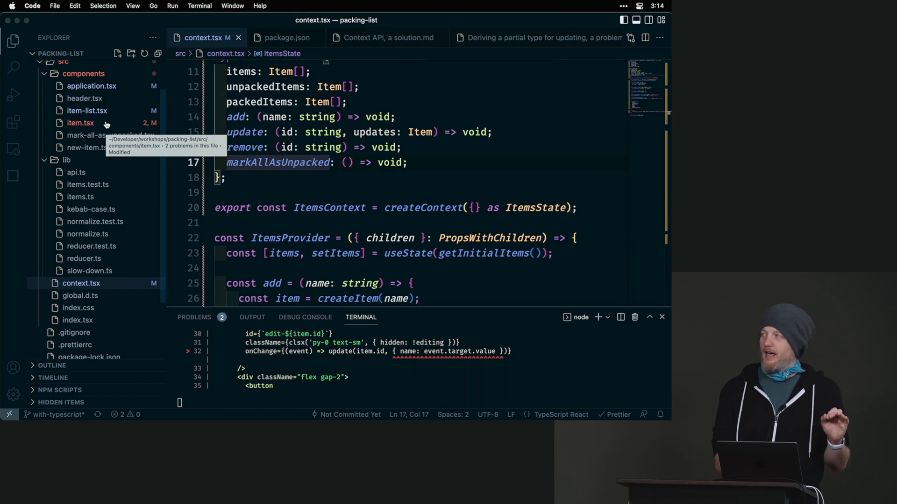
pyautogui.click(79, 124)
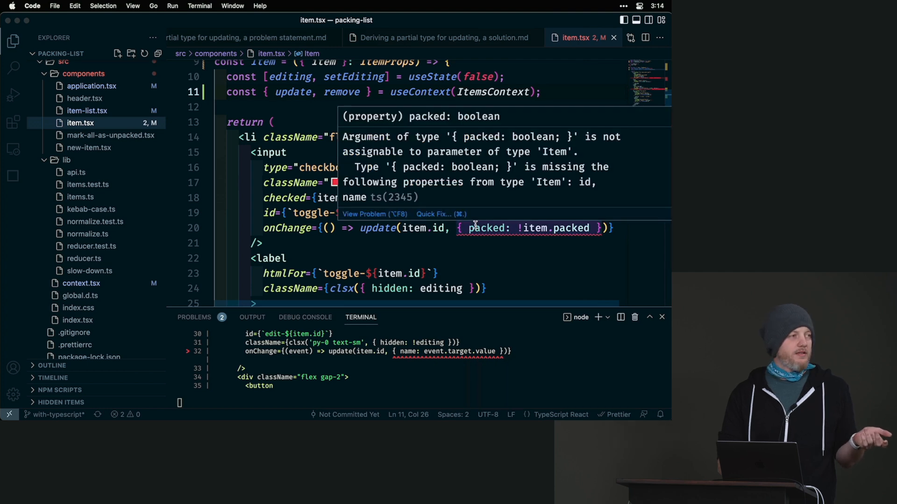
pyautogui.scroll(-3)
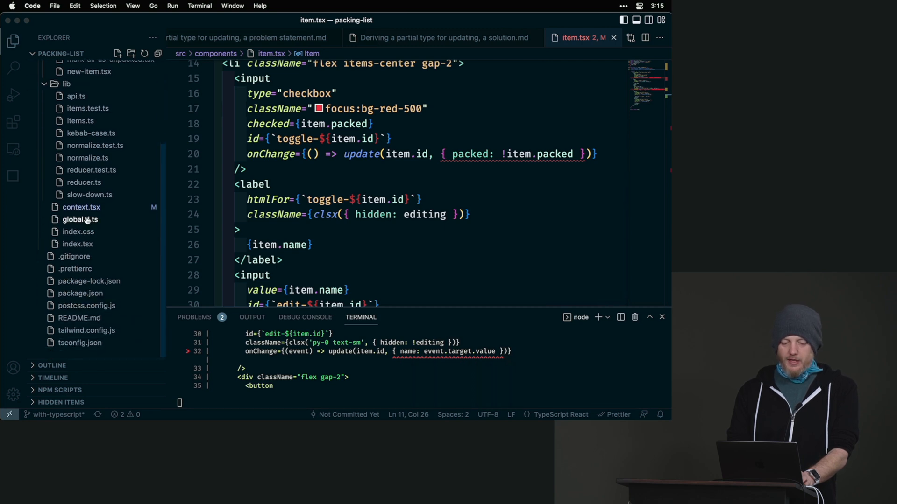
# Back in context.tsx, change ItemsState's update updates type to Partial<Item>
pyautogui.click(81, 207)
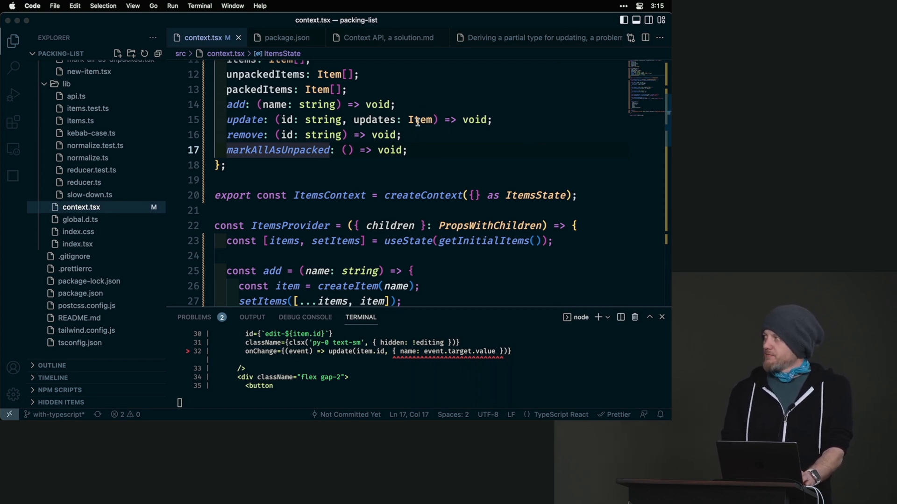
pyautogui.doubleClick(420, 120)
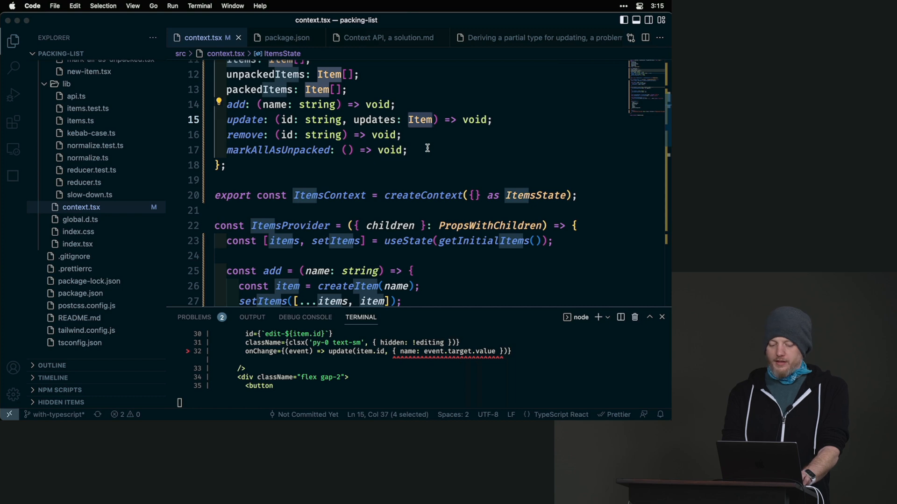
pyautogui.write('Partial')
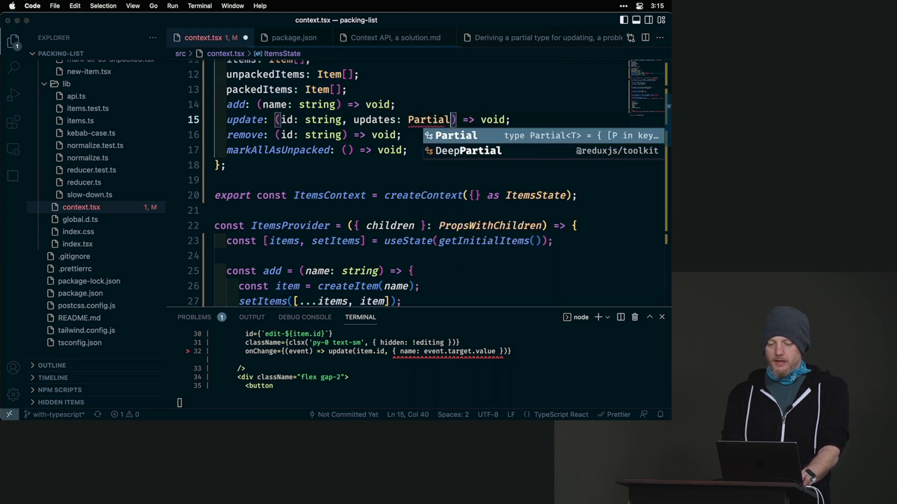
pyautogui.write('<Item>')
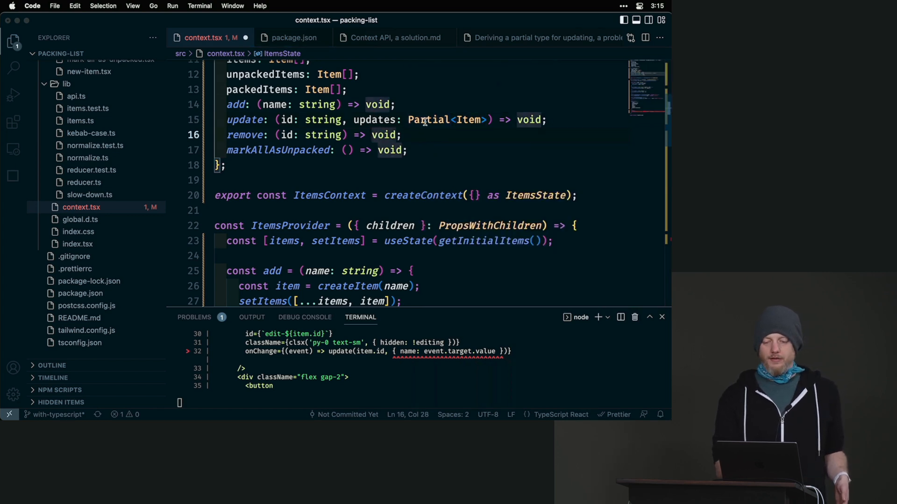
pyautogui.moveTo(428, 120)
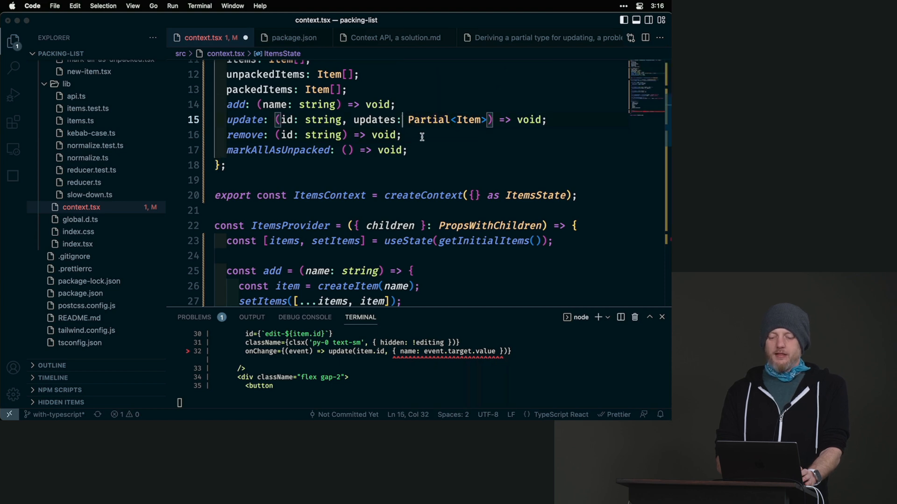
# Wrap the updates type as Omit<Partial<Item>, 'id'> so id cannot be updated
pyautogui.doubleClick(428, 120)
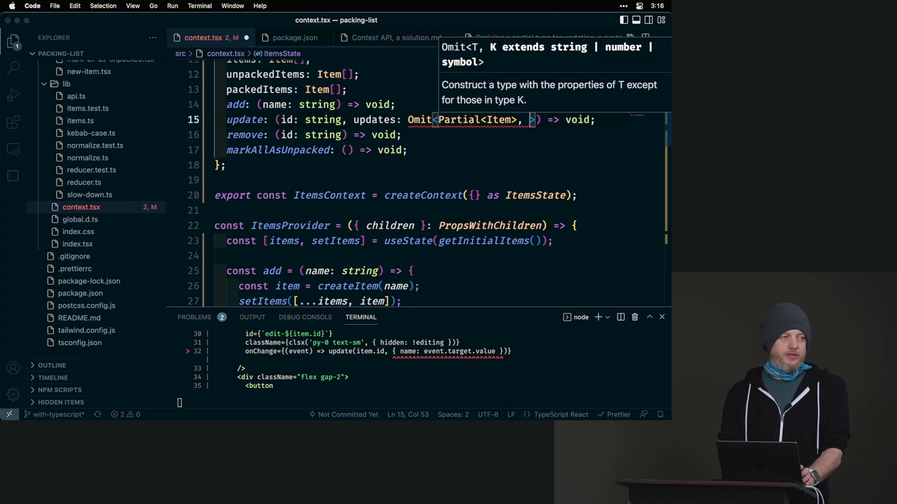
pyautogui.write("'id'")
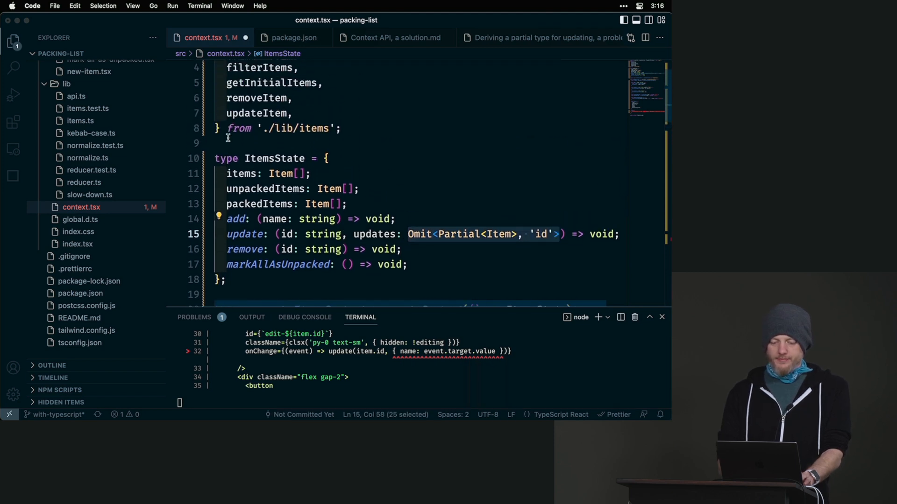
# Declare type PartialItem = Partial<Item>; on a new line above ItemsState
pyautogui.write('typ')
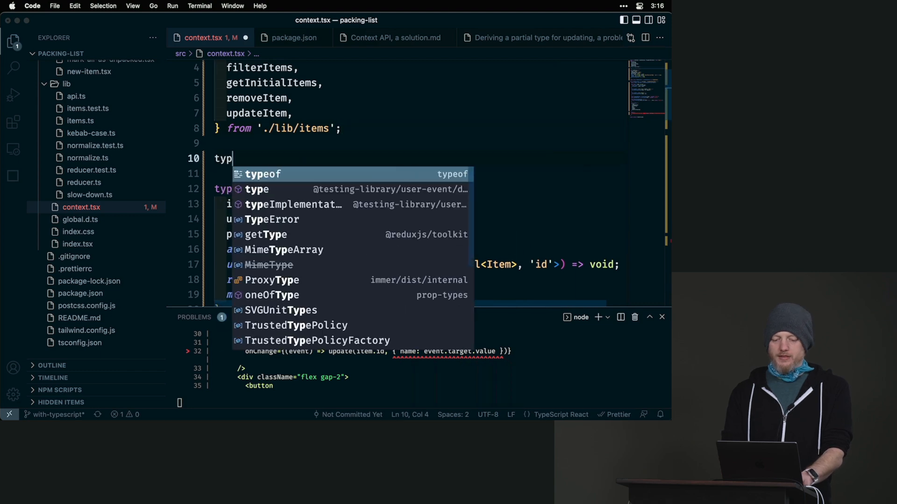
pyautogui.write('e PartialItem = Partial<Item>,')
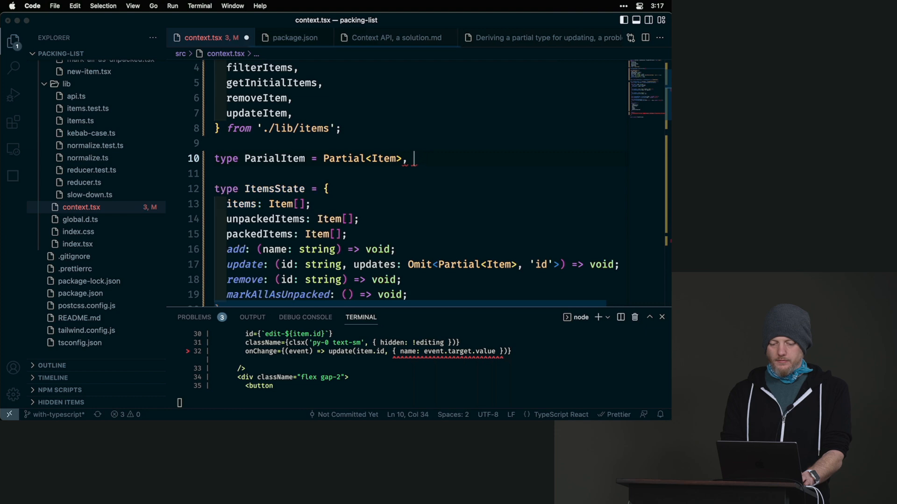
# Declare type WithoutId = Omit<PartialItem, 'id'> beneath PartialItem
pyautogui.write('type')
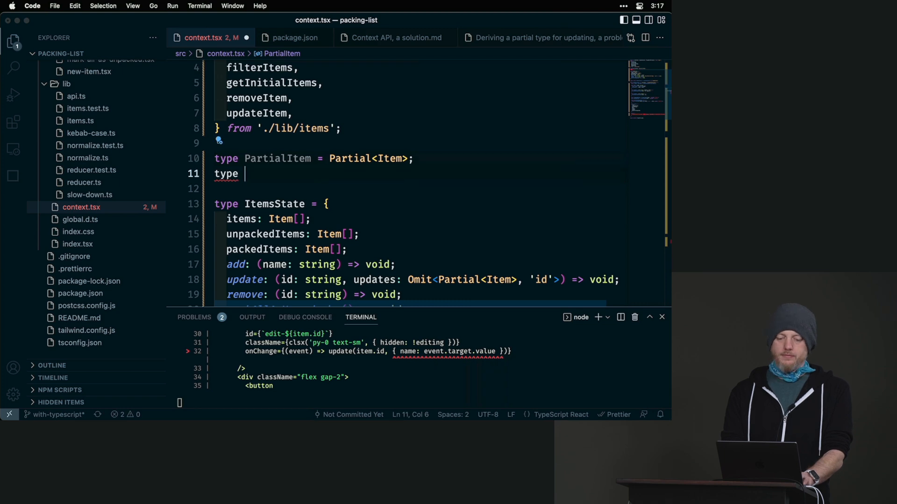
pyautogui.write('Without')
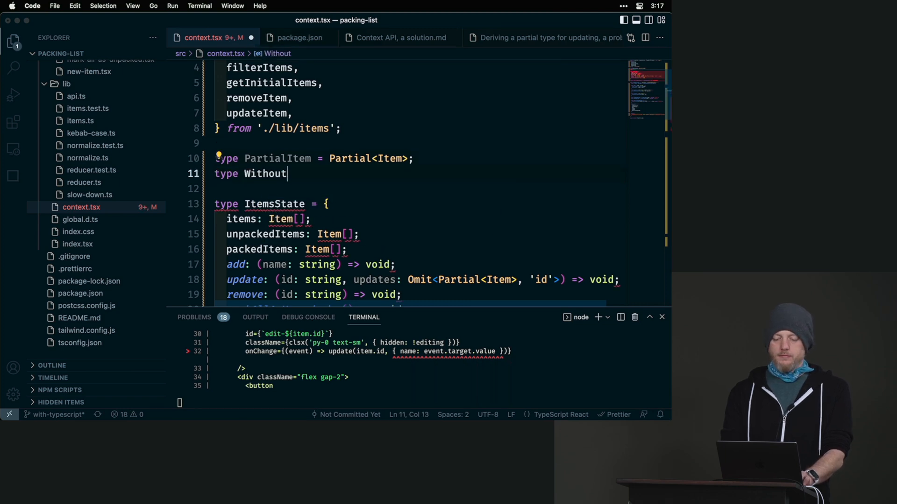
pyautogui.write('Id =')
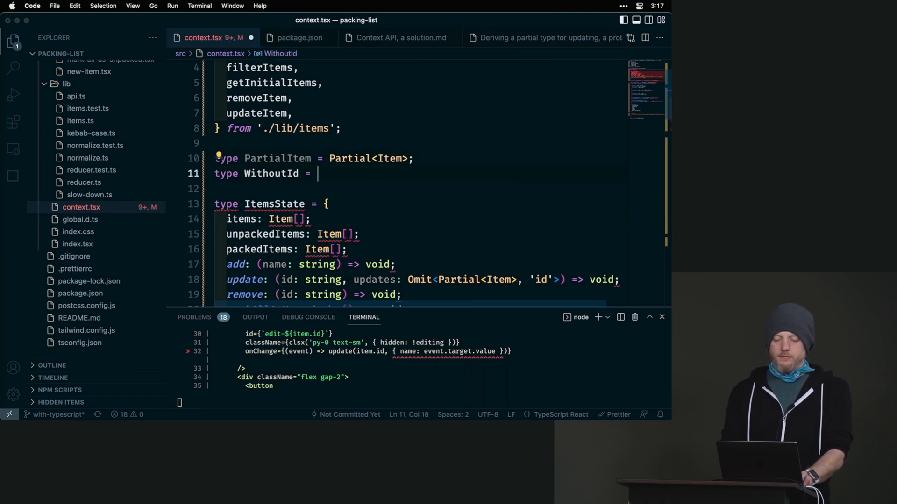
pyautogui.write('Omit')
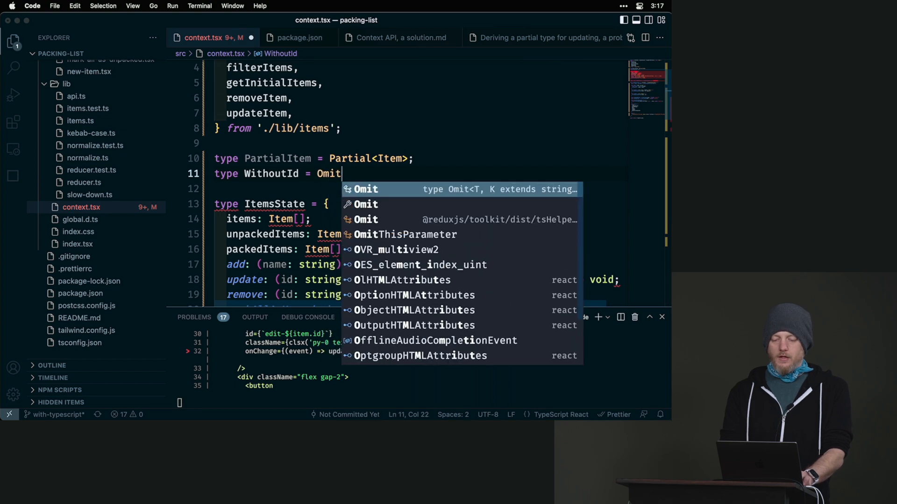
pyautogui.write("<PartialItem, 'id'>")
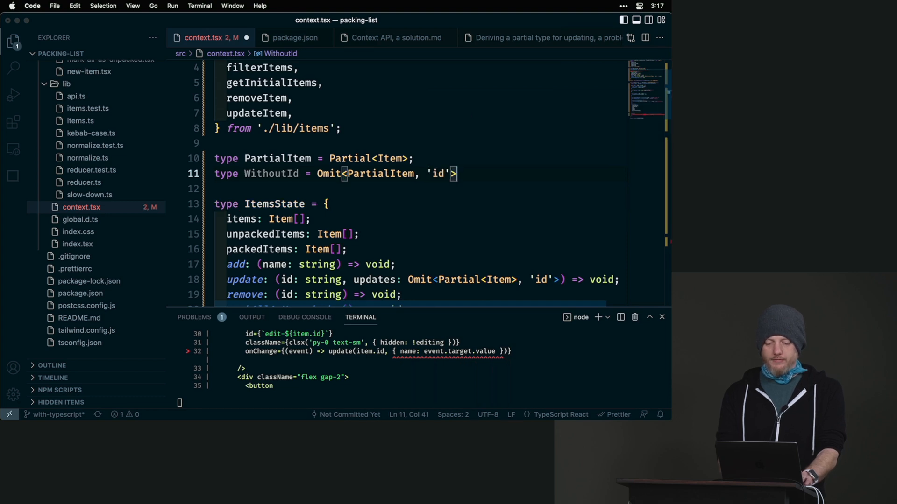
pyautogui.moveTo(279, 158)
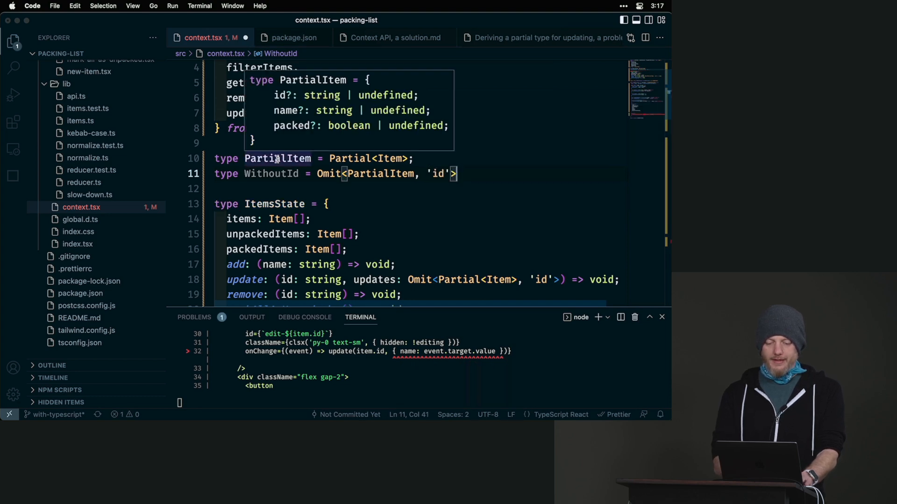